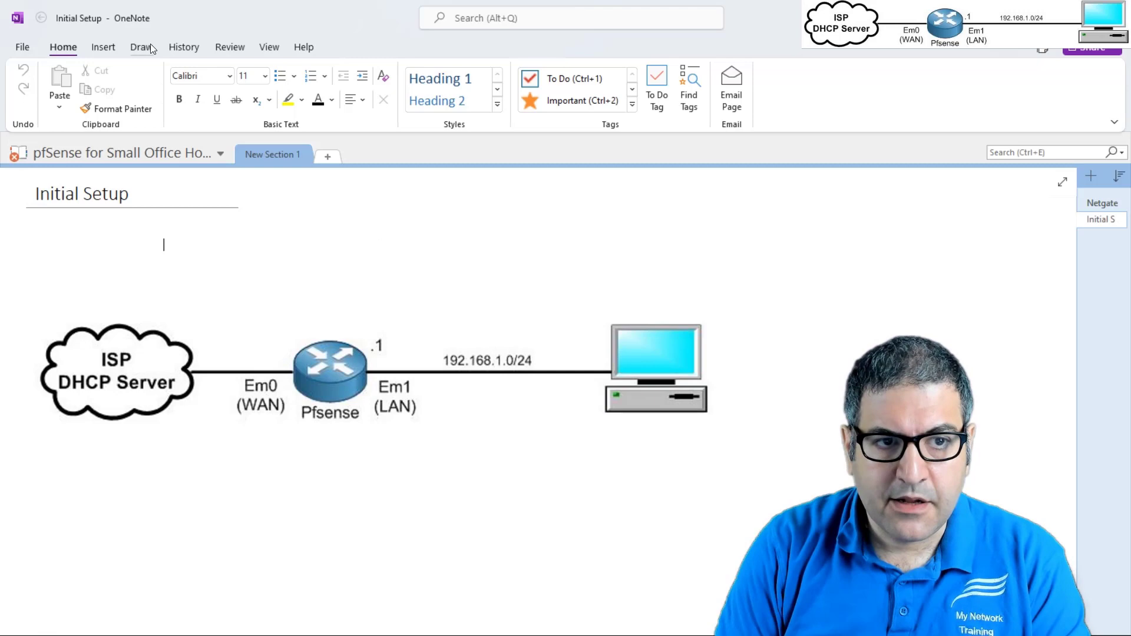
- Show the Draw ribbon's pens and shapes on the pfSense network diagram page
{"action": "left_click", "coordinate": [141, 47]}
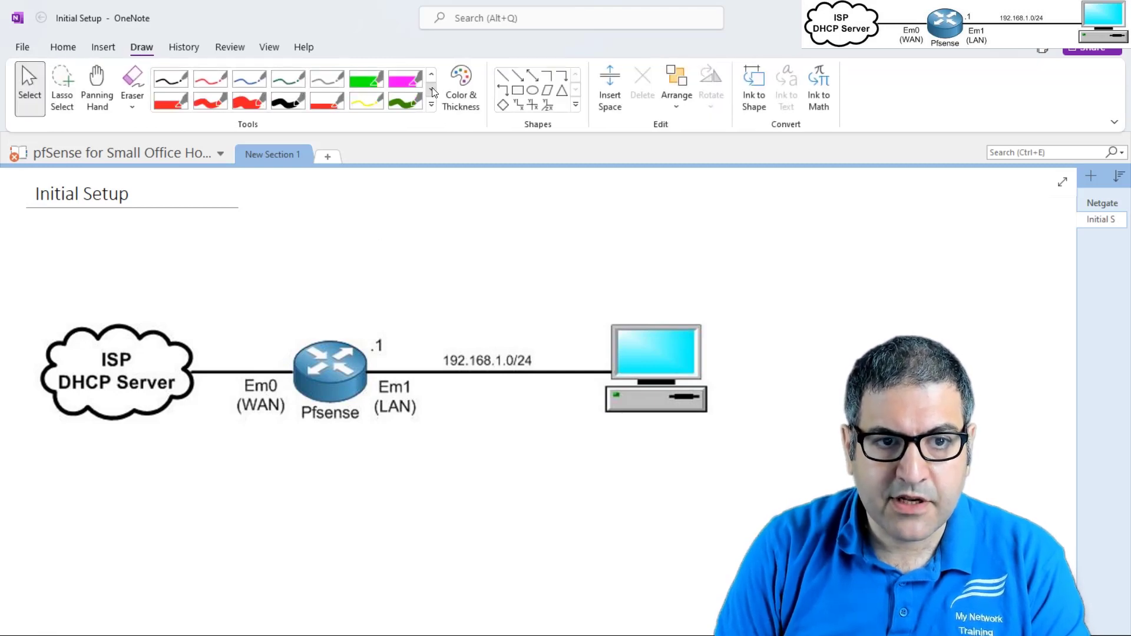
{"action": "left_click", "coordinate": [431, 93]}
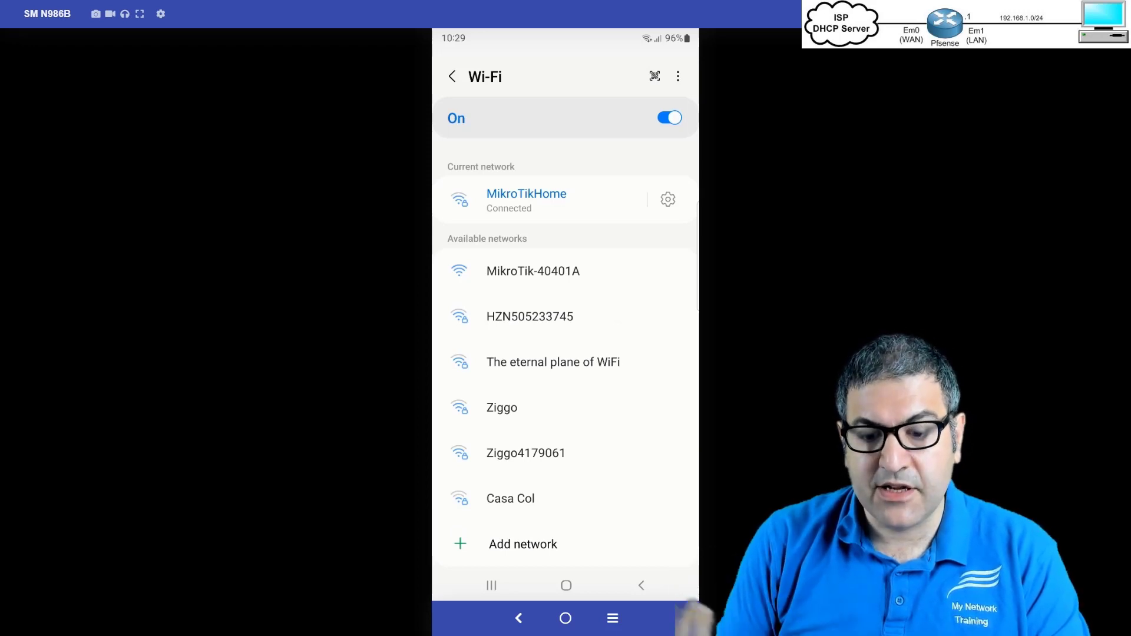
- Check MikroTikHome's details, then connect the phone to the MikroTik-40401A Wi-Fi network
{"action": "left_click", "coordinate": [527, 200]}
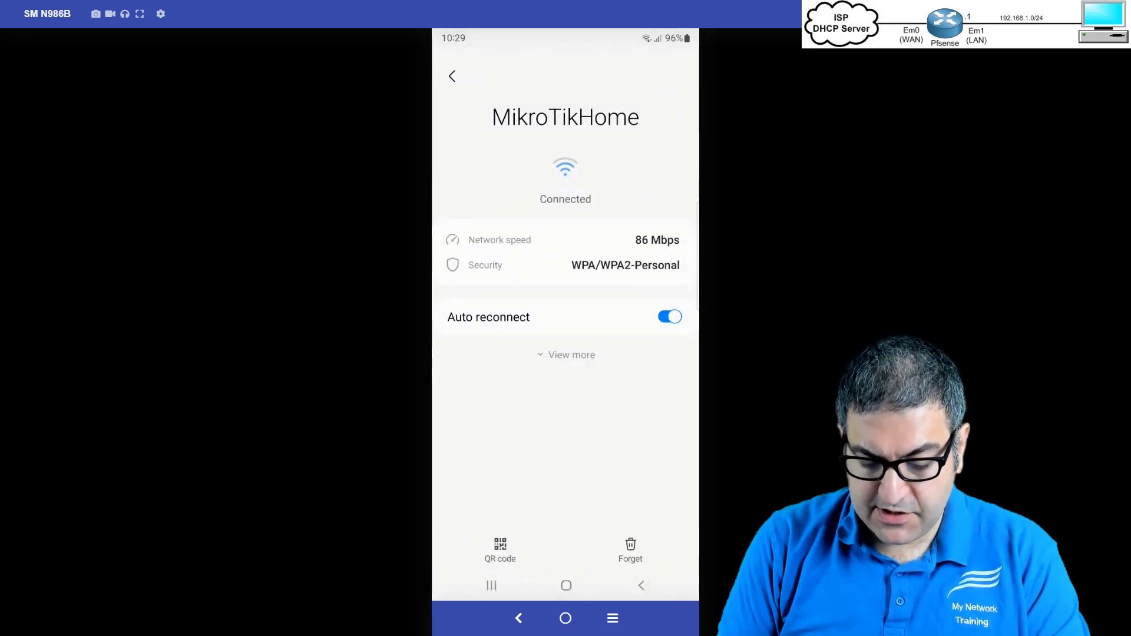
{"action": "left_click", "coordinate": [452, 76]}
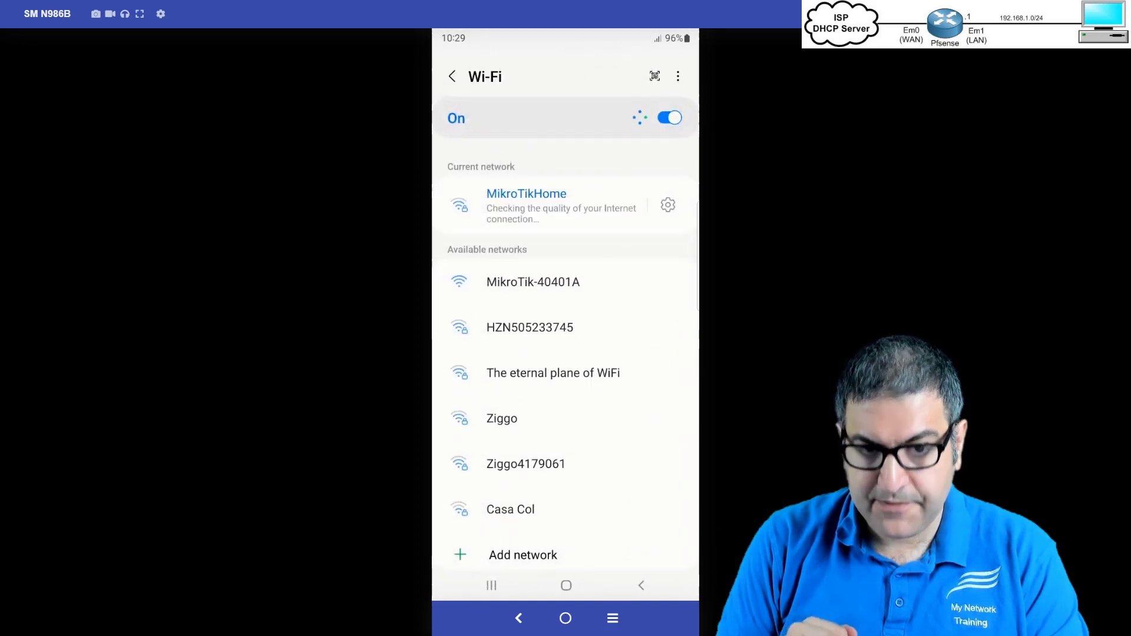
{"action": "left_click", "coordinate": [533, 282]}
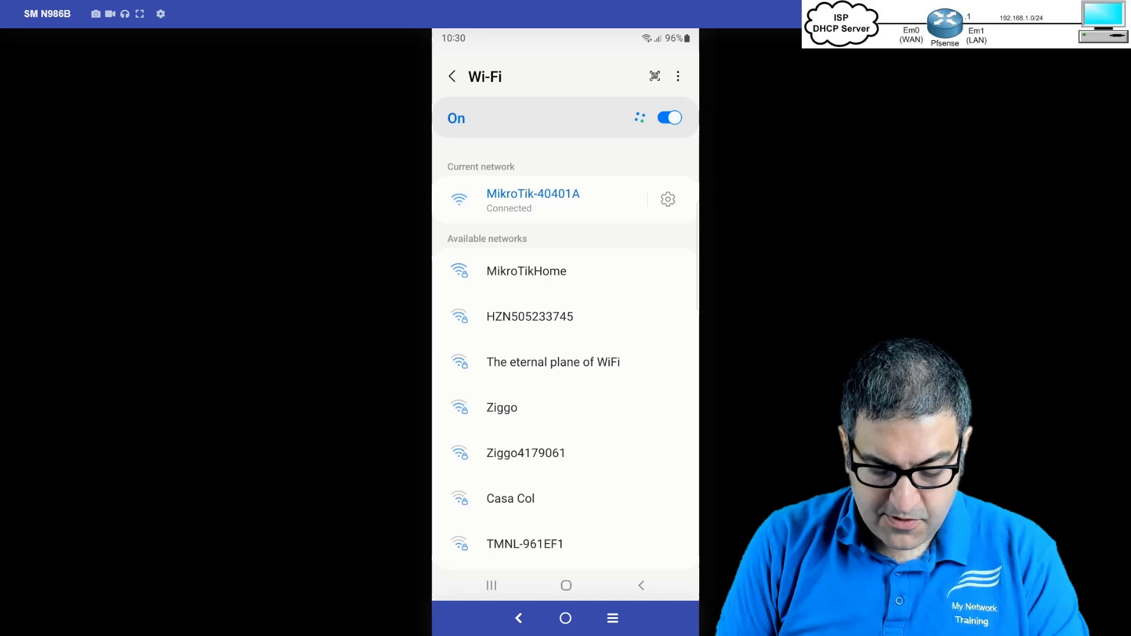
- In PingTools, verify address 172.27.0.101 and gateway 172.27.0.1, then ping google.com
{"action": "left_click", "coordinate": [491, 585]}
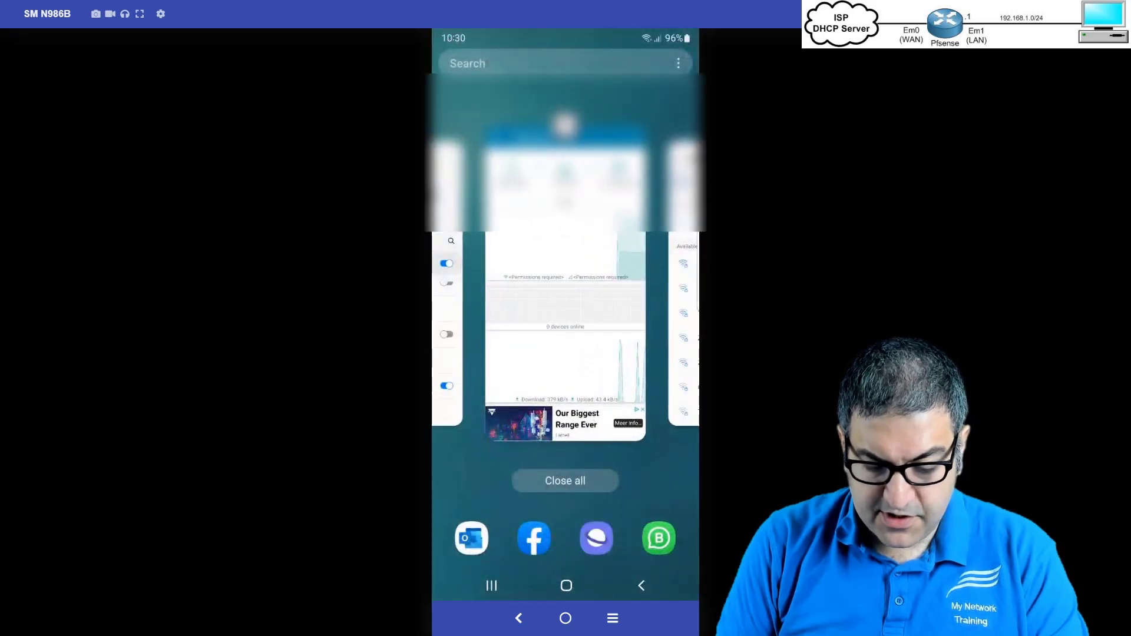
{"action": "left_click", "coordinate": [565, 303]}
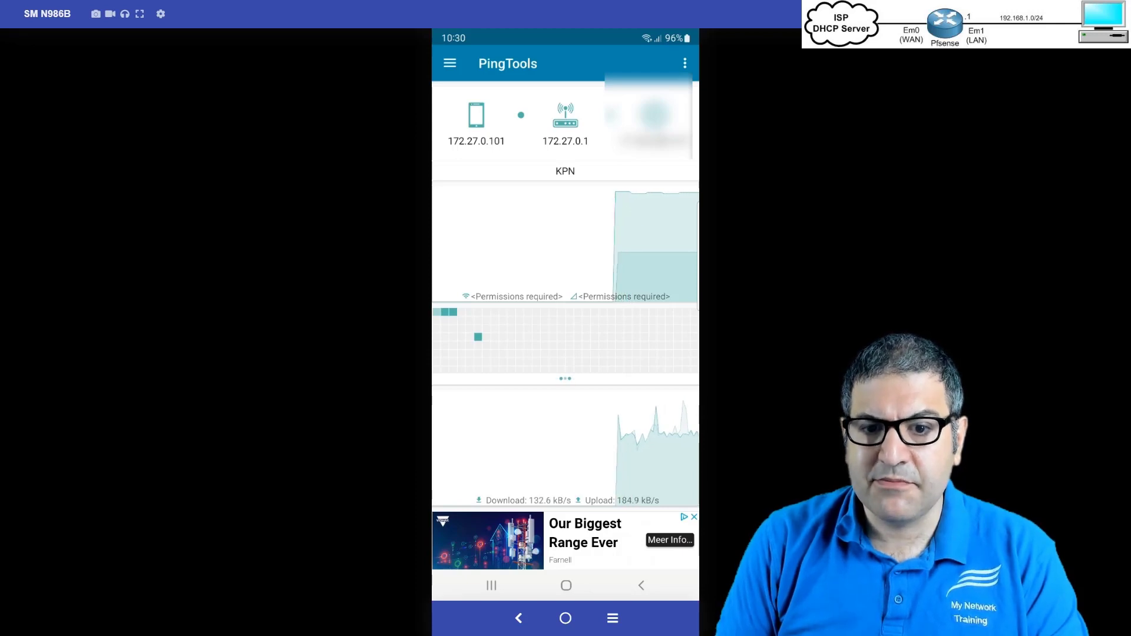
{"action": "left_click", "coordinate": [449, 63]}
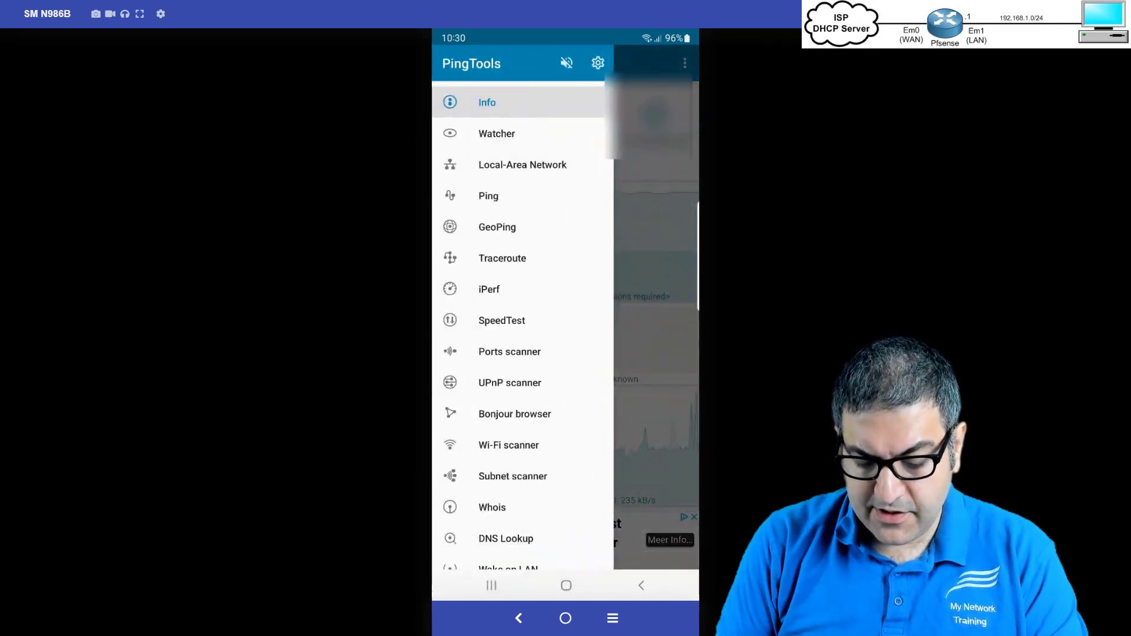
{"action": "left_click", "coordinate": [488, 196]}
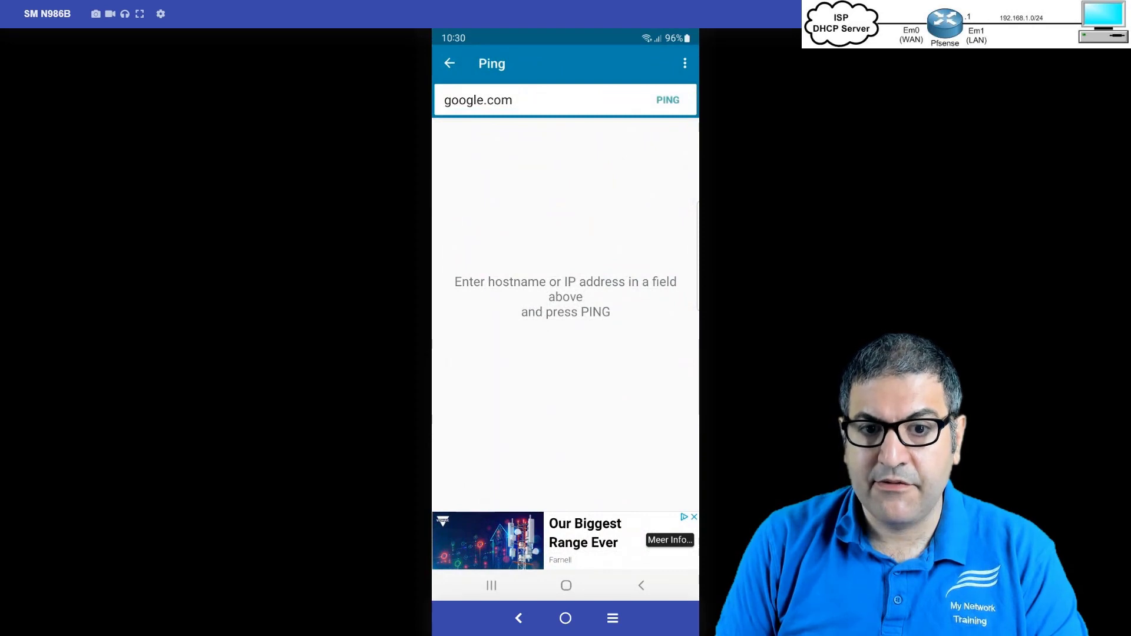
{"action": "left_click", "coordinate": [667, 99]}
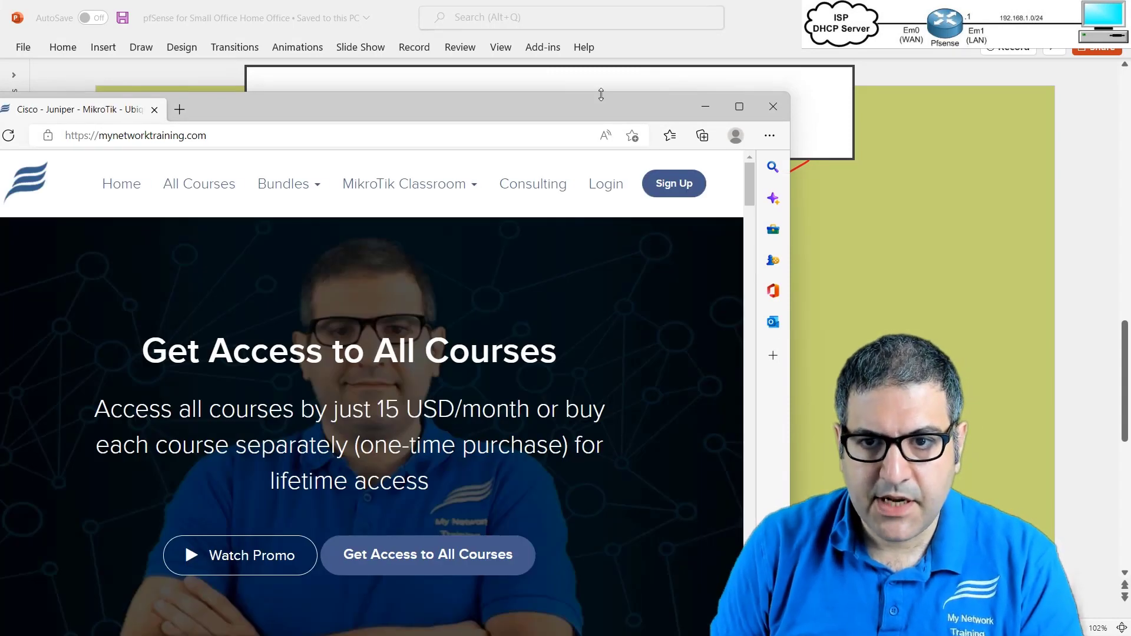
- Maximize the training website and scroll through the All Courses list
{"action": "left_click", "coordinate": [738, 106]}
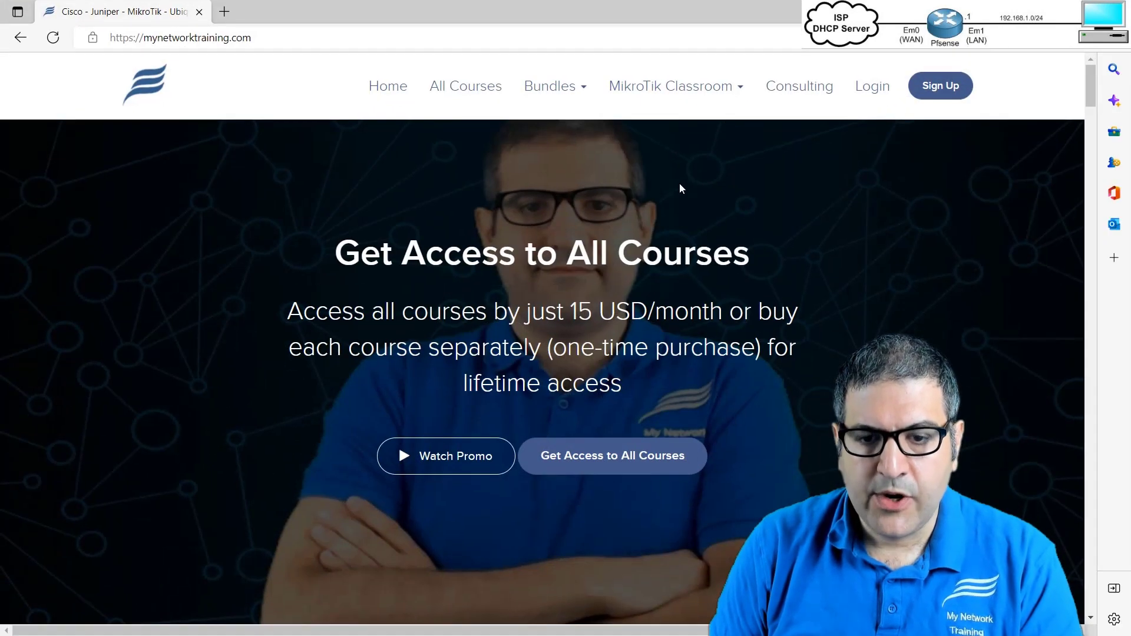
{"action": "mouse_move", "coordinate": [540, 231]}
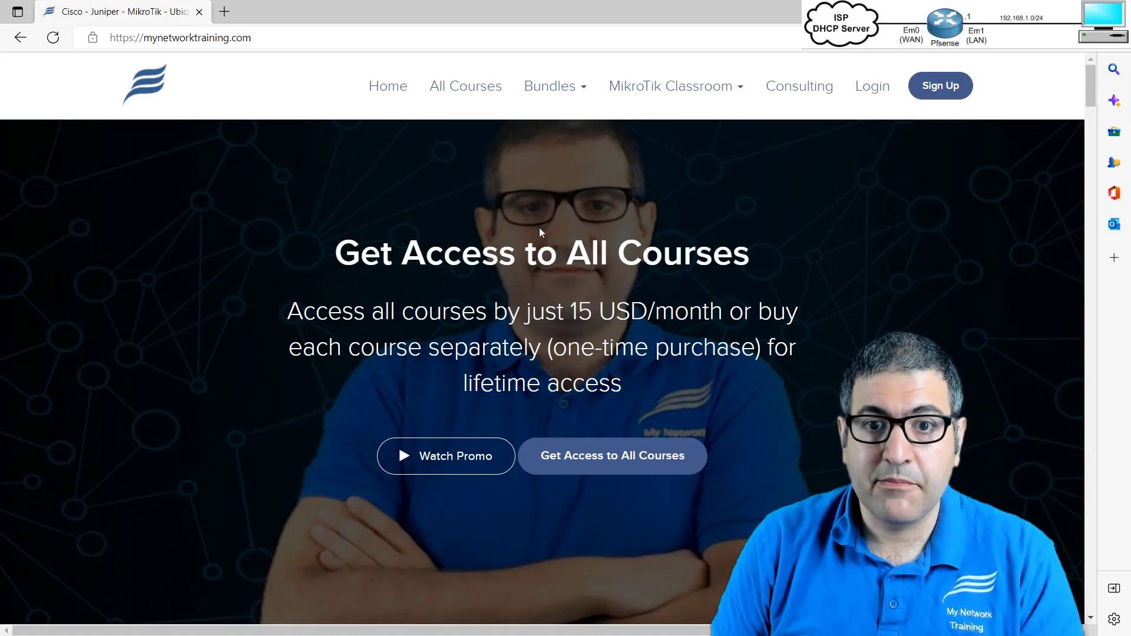
{"action": "scroll", "scroll_direction": "down", "scroll_amount": 3}
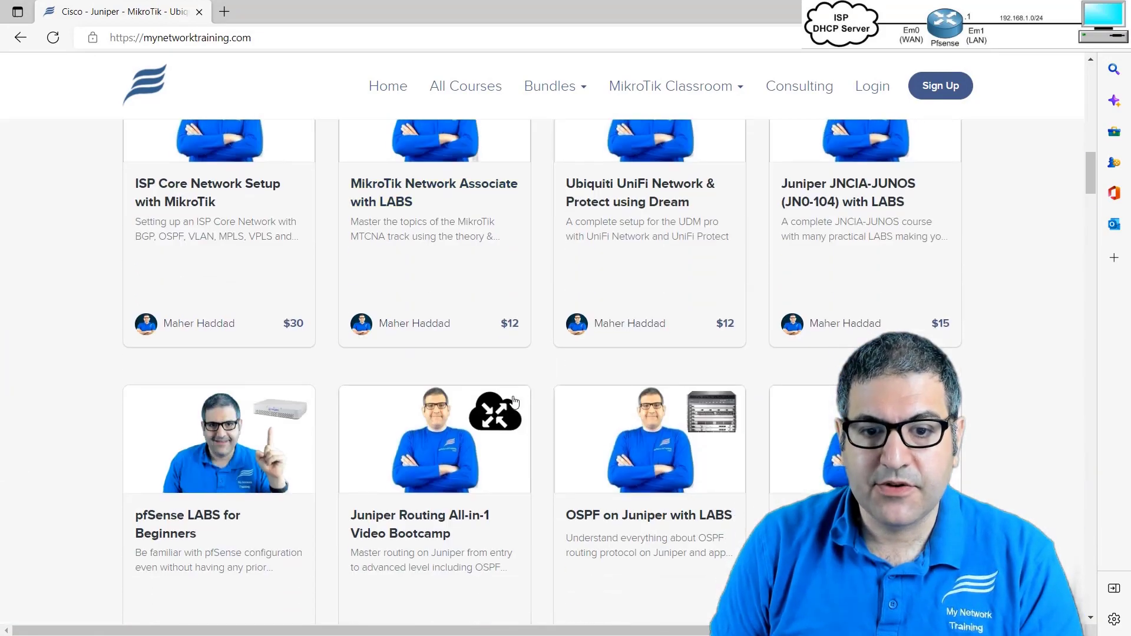
{"action": "scroll", "scroll_direction": "down", "scroll_amount": 3}
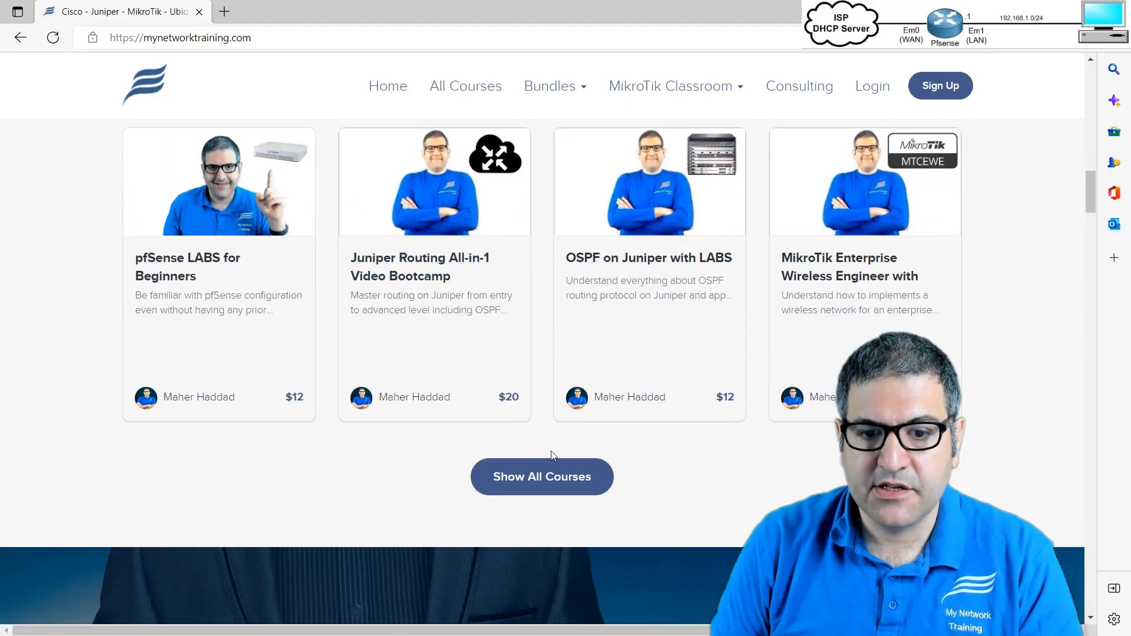
{"action": "scroll", "scroll_direction": "down", "scroll_amount": 3}
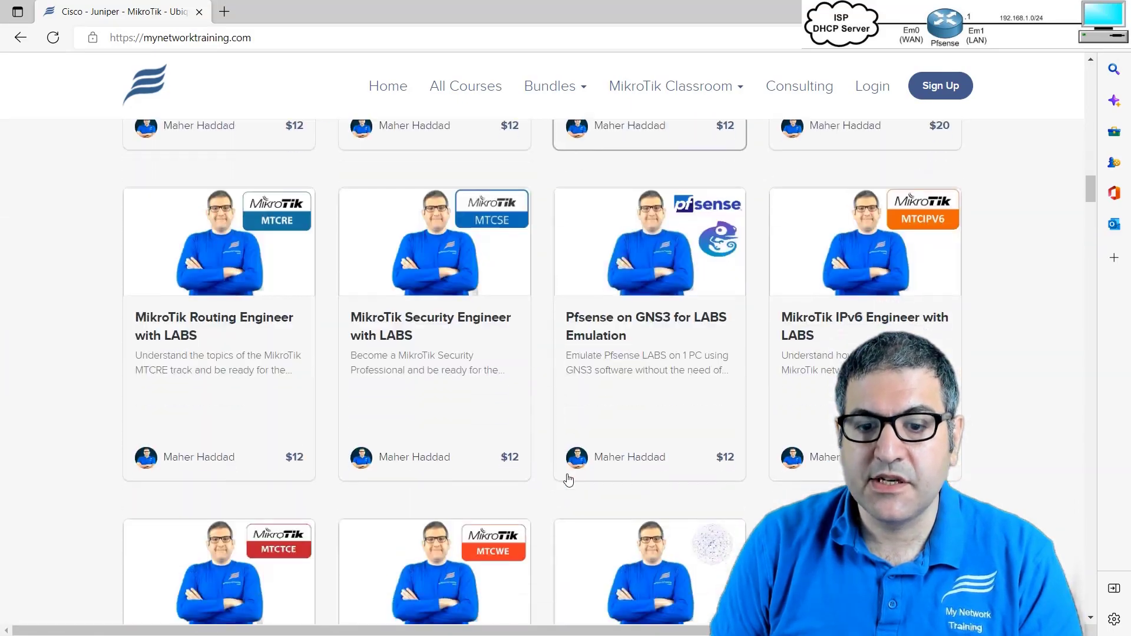
{"action": "scroll", "scroll_direction": "down", "scroll_amount": 3}
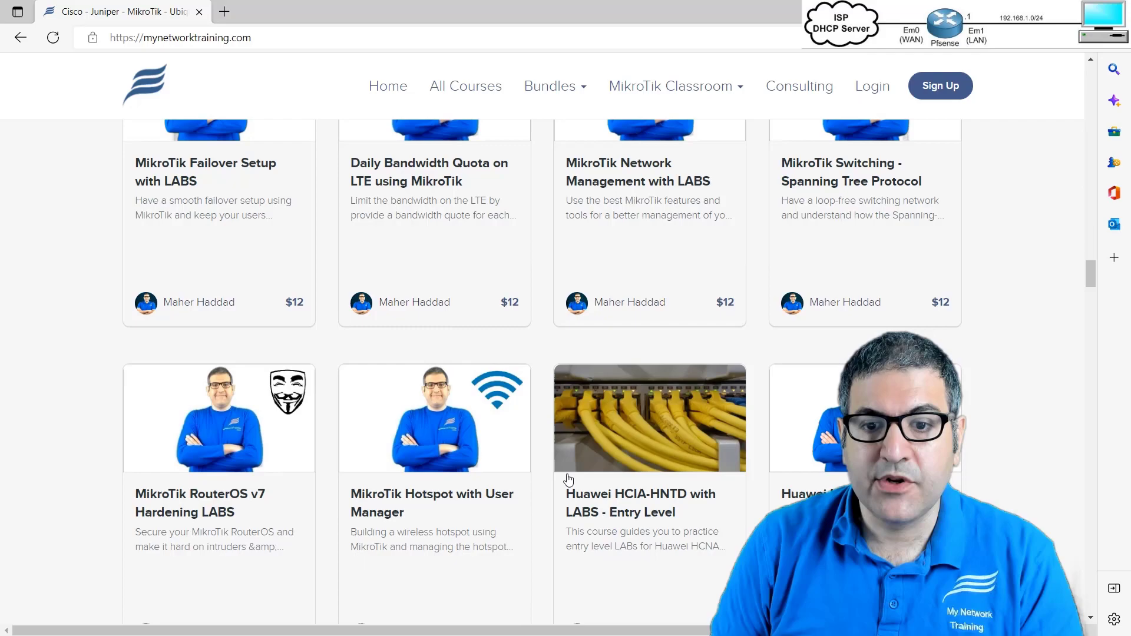
{"action": "scroll", "scroll_direction": "down", "scroll_amount": 3}
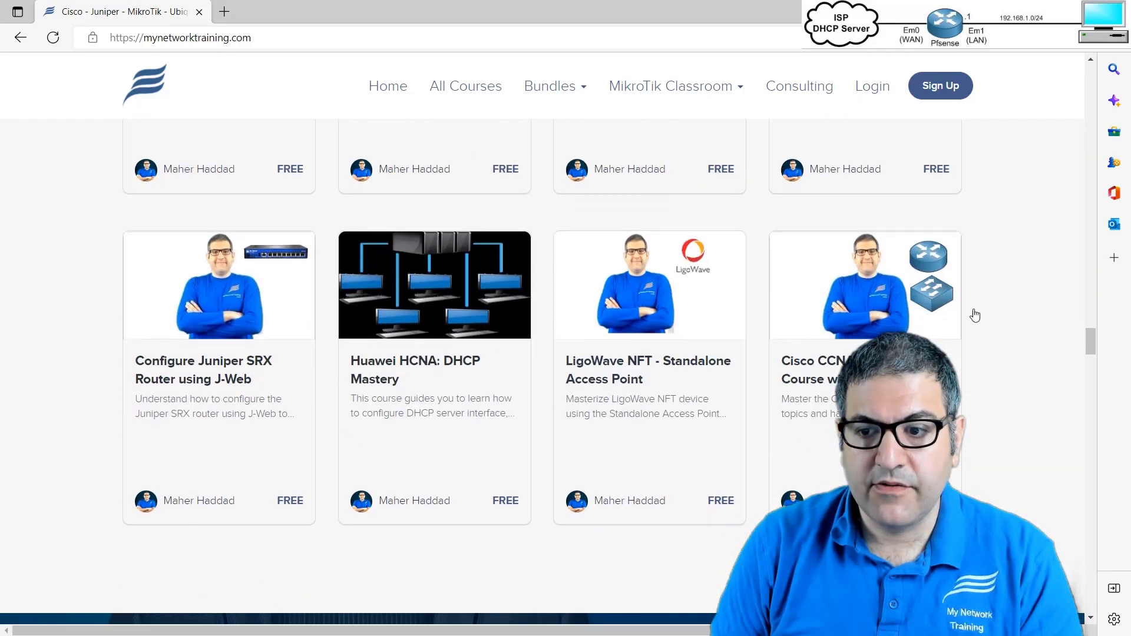
{"action": "scroll", "scroll_direction": "down", "scroll_amount": 3}
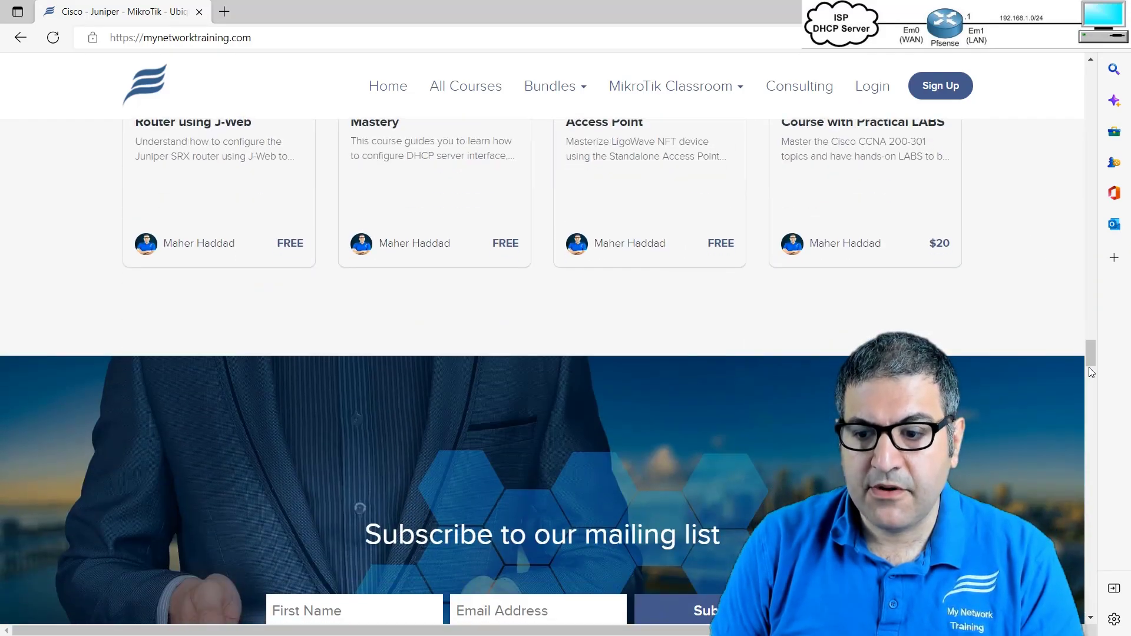
{"action": "scroll", "scroll_direction": "up", "scroll_amount": 3}
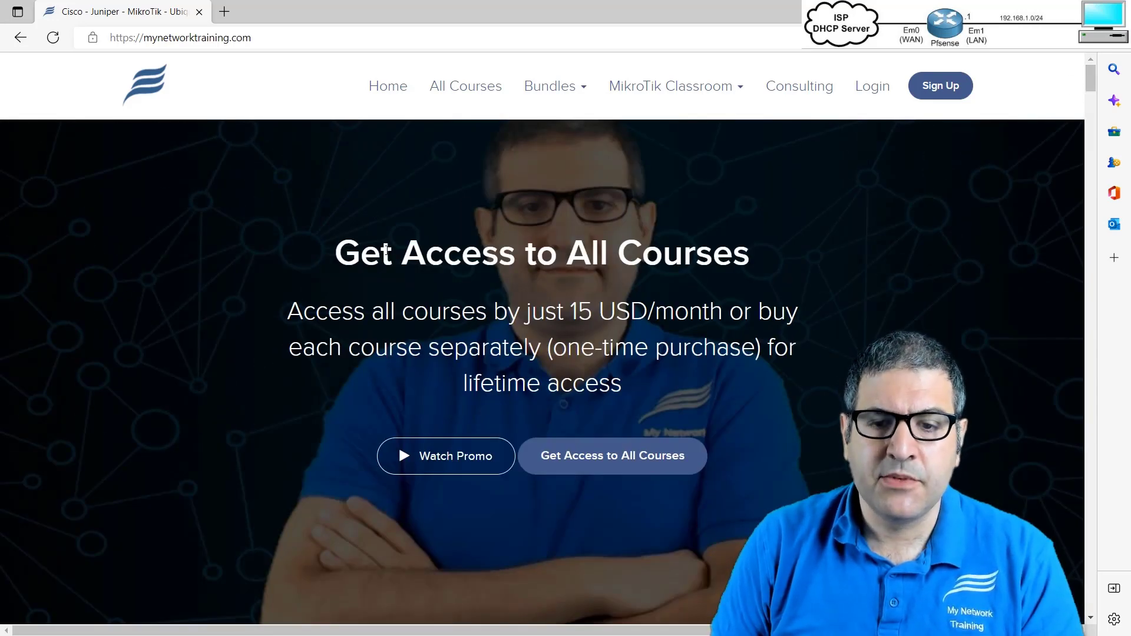
{"action": "scroll", "scroll_direction": "down", "scroll_amount": 3}
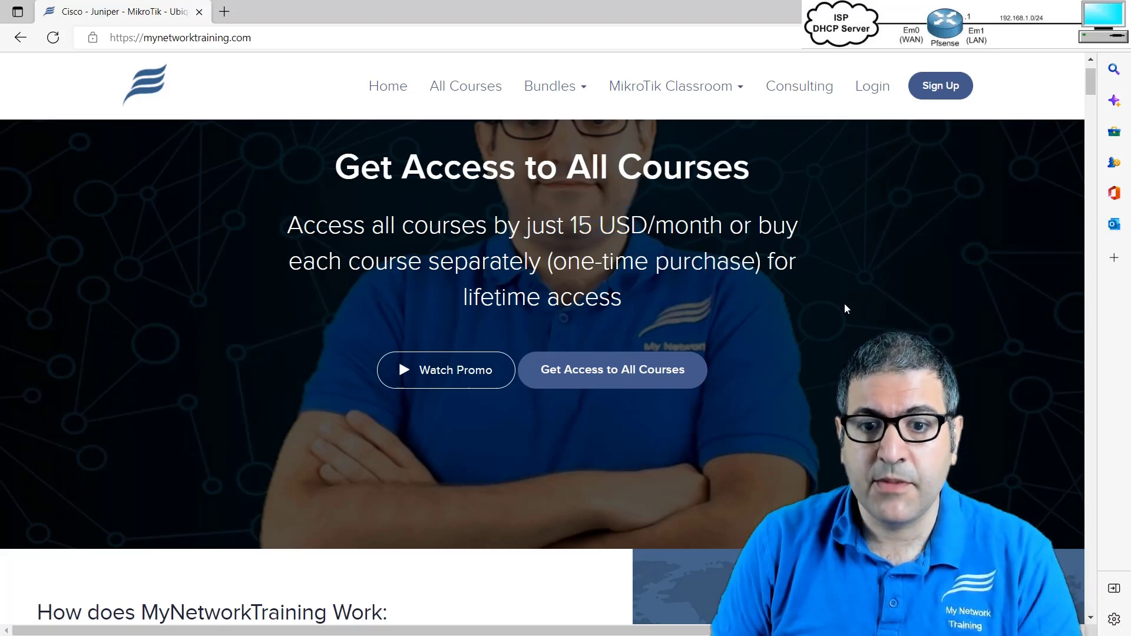
{"action": "mouse_move", "coordinate": [1095, 85]}
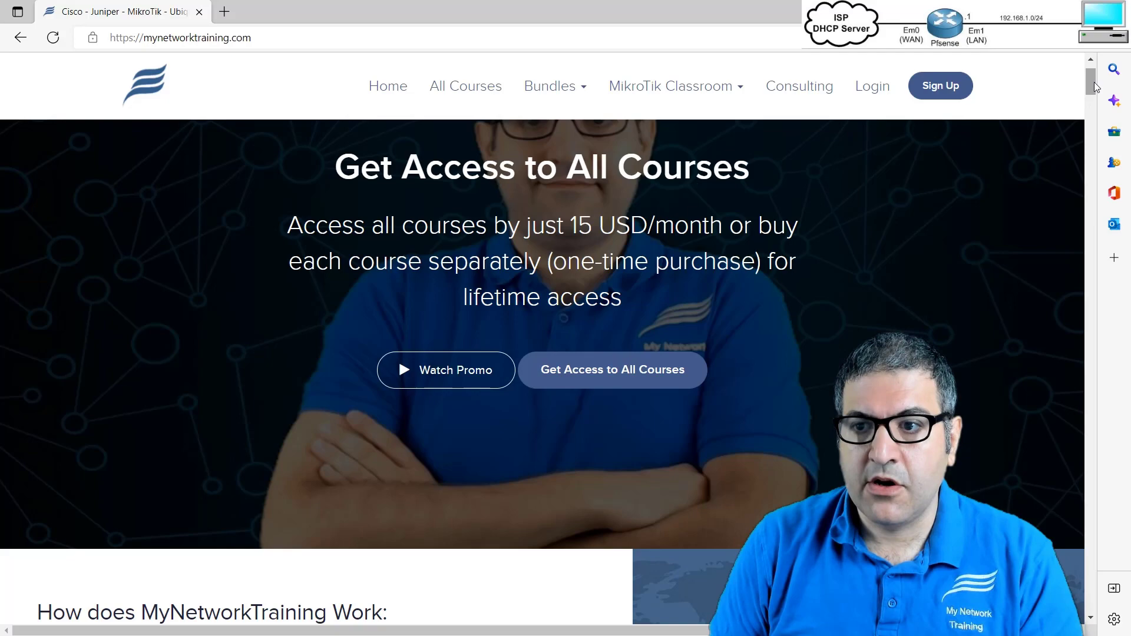
- Browse the pfSense LABS for Beginners course page, then go back to the course catalog
{"action": "scroll", "scroll_direction": "down", "scroll_amount": 3}
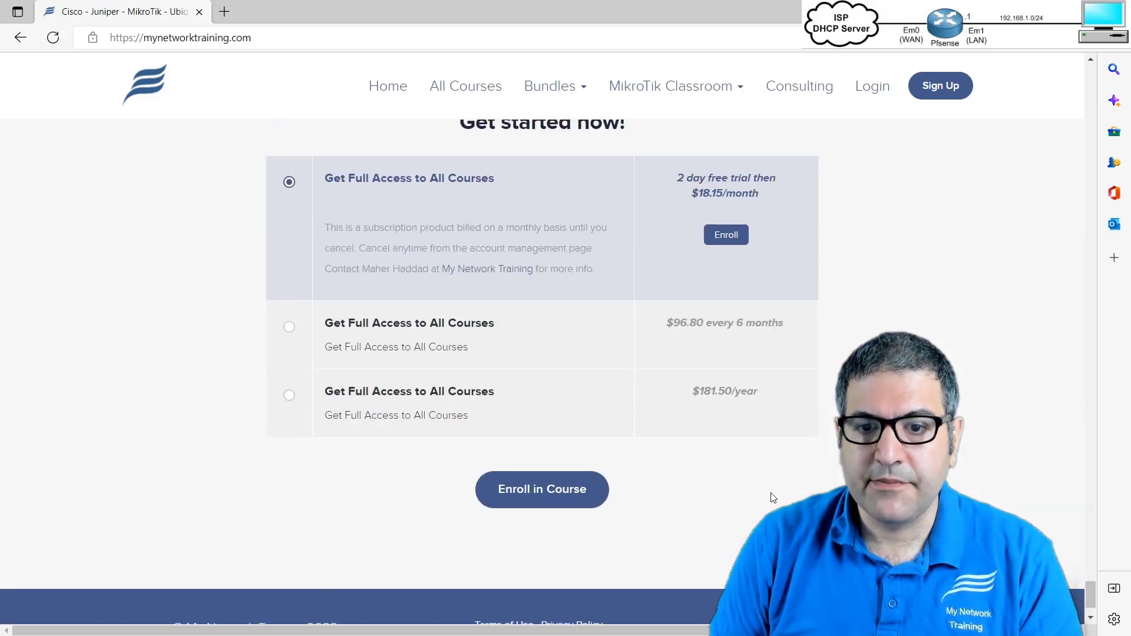
{"action": "scroll", "scroll_direction": "up", "scroll_amount": 3}
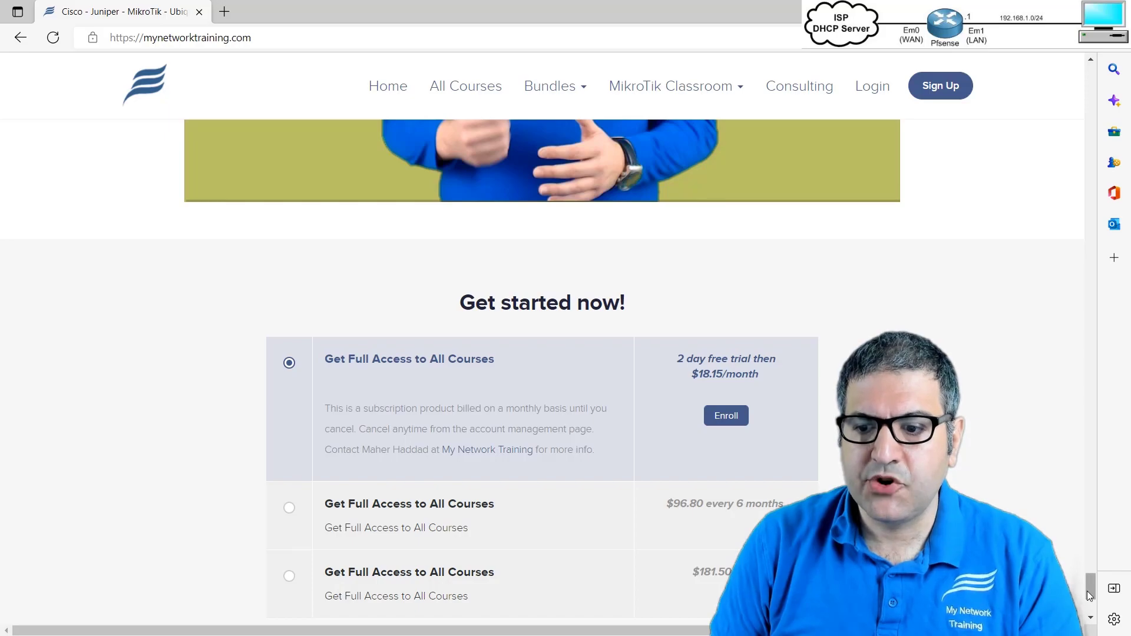
{"action": "scroll", "scroll_direction": "up", "scroll_amount": 3}
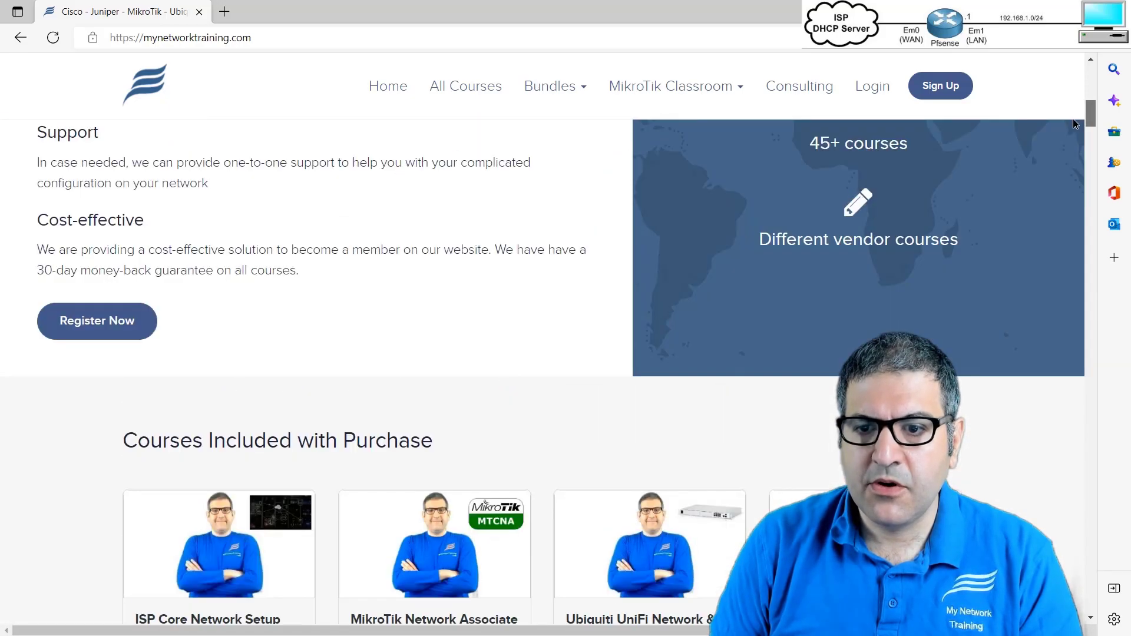
{"action": "scroll", "scroll_direction": "down", "scroll_amount": 3}
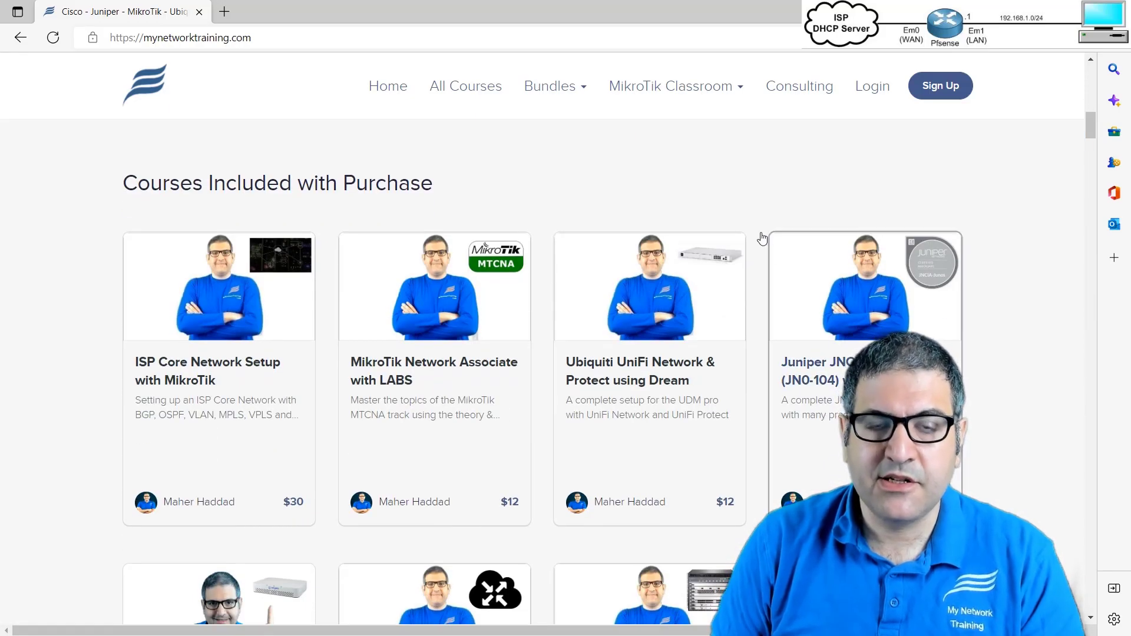
{"action": "scroll", "scroll_direction": "down", "scroll_amount": 3}
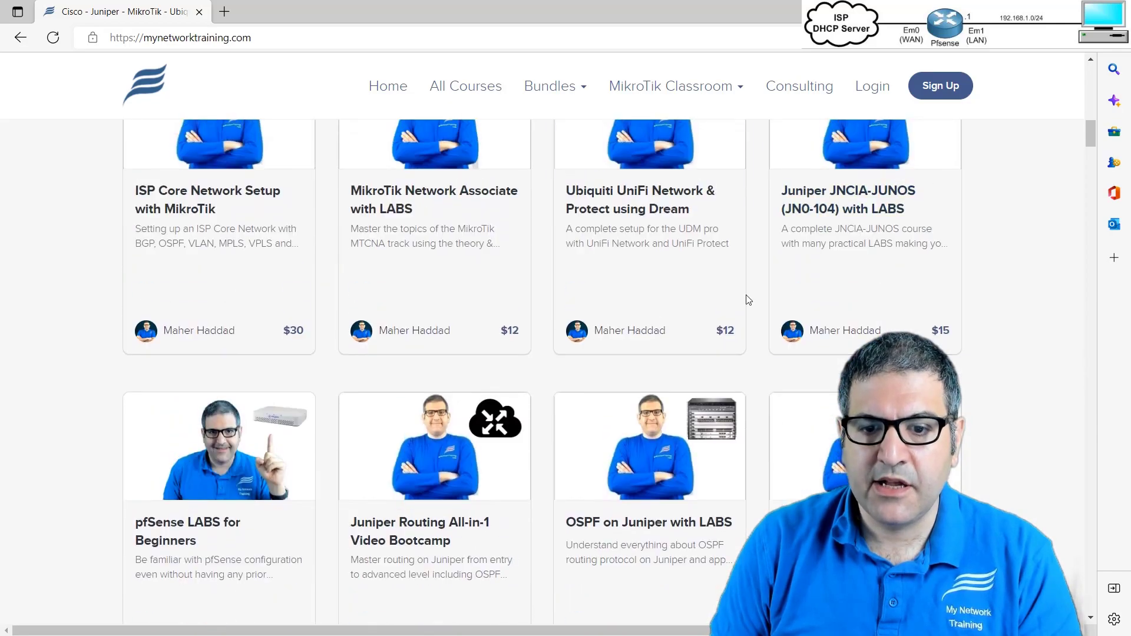
{"action": "mouse_move", "coordinate": [142, 524]}
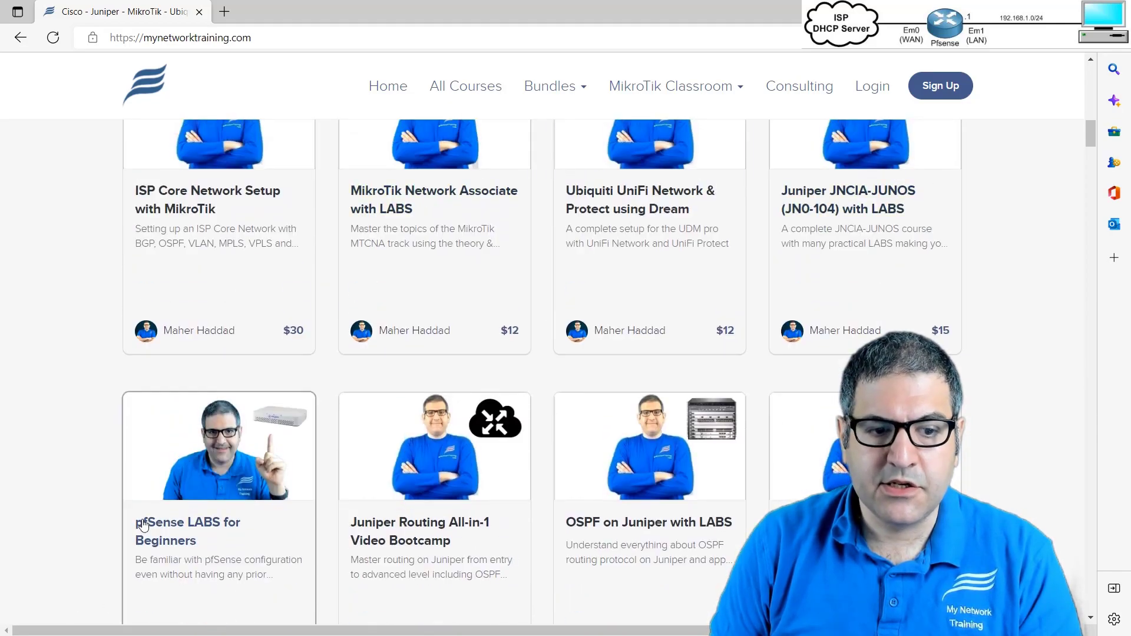
{"action": "scroll", "scroll_direction": "down", "scroll_amount": 3}
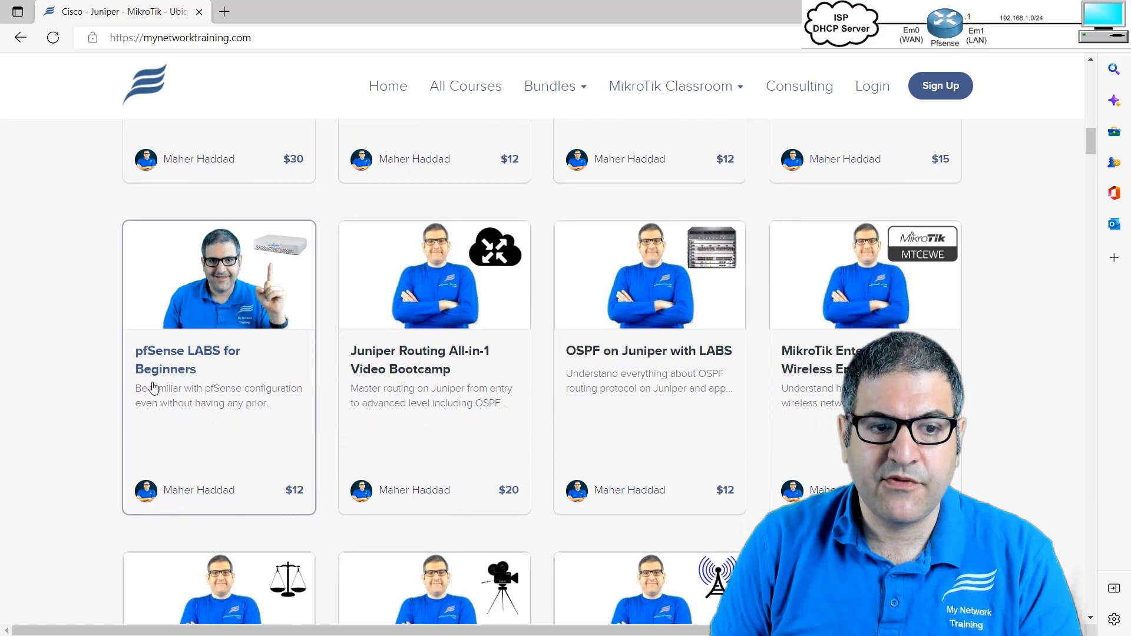
{"action": "mouse_move", "coordinate": [206, 395]}
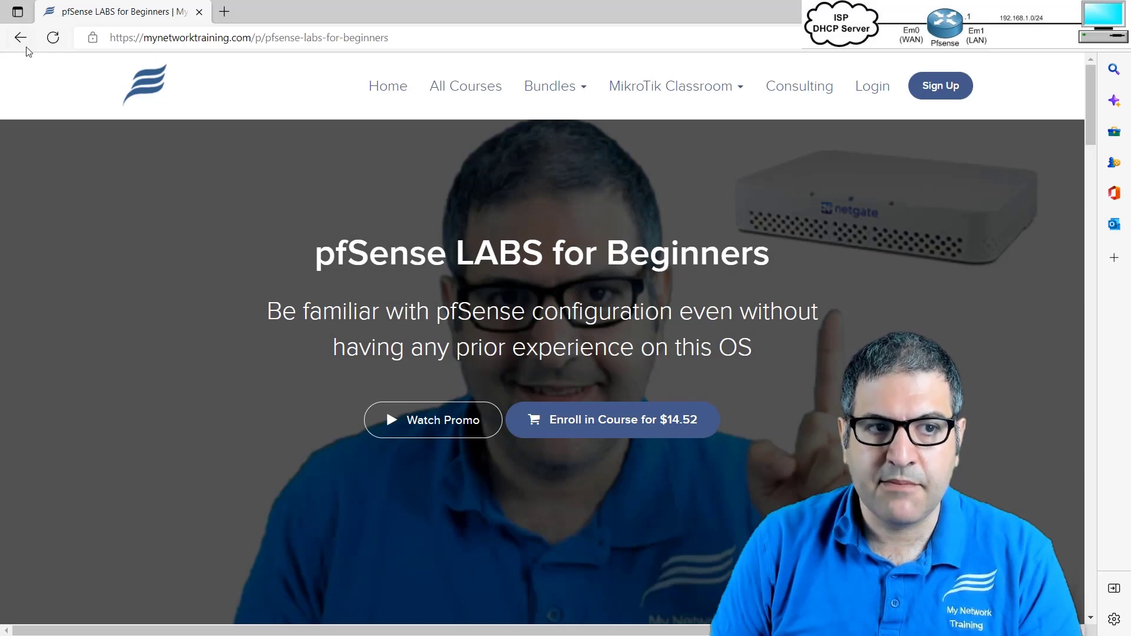
{"action": "left_click", "coordinate": [20, 37]}
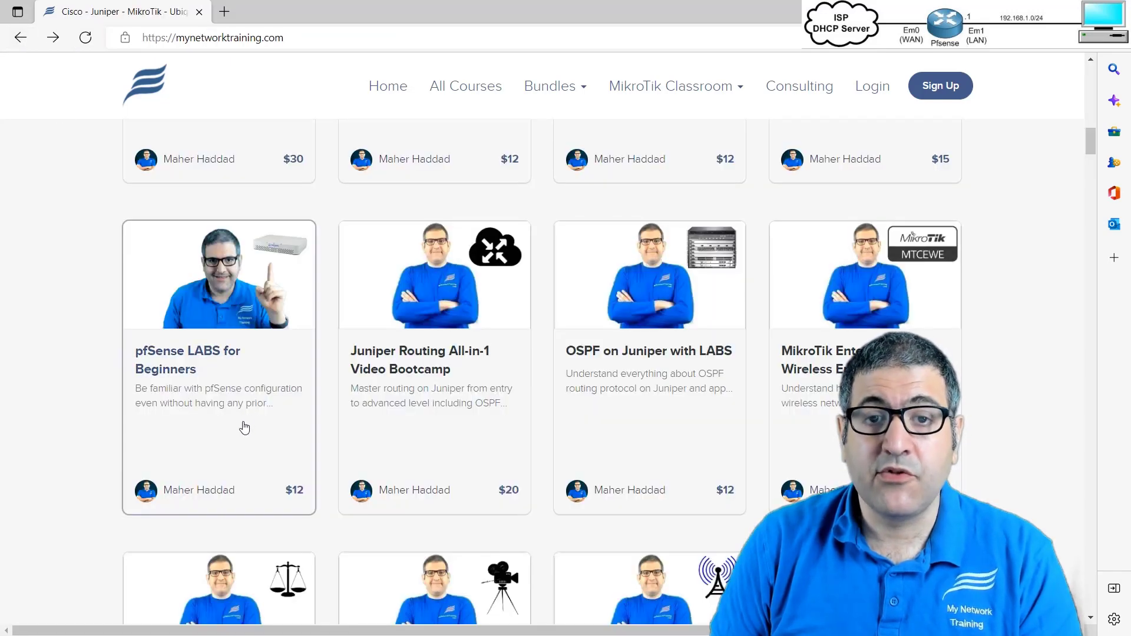
{"action": "mouse_move", "coordinate": [279, 424]}
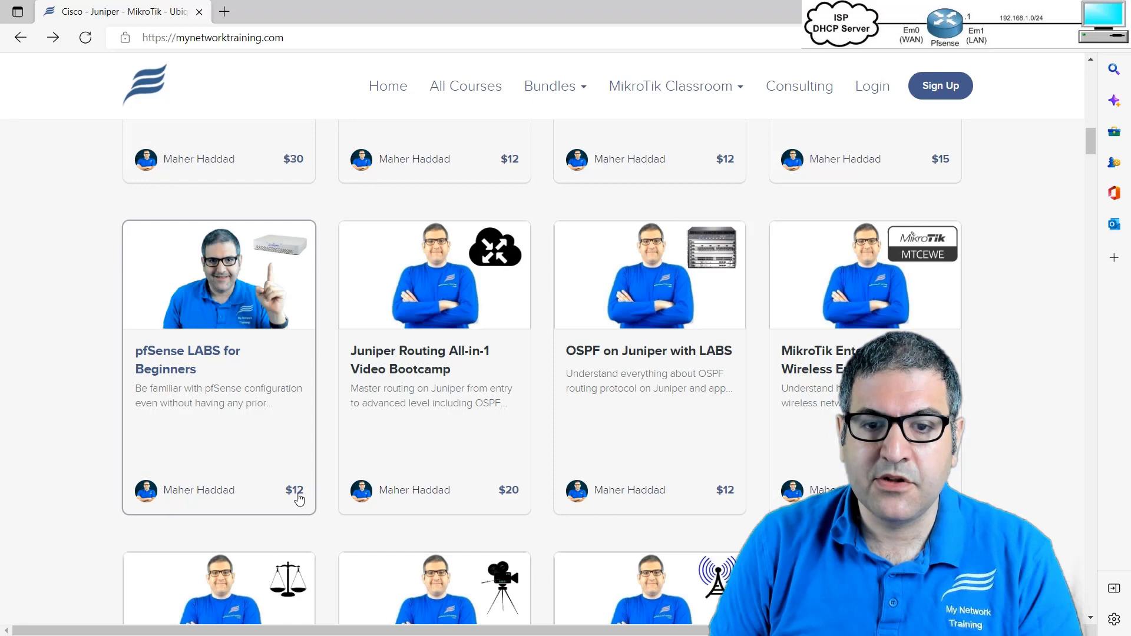
{"action": "mouse_move", "coordinate": [305, 361]}
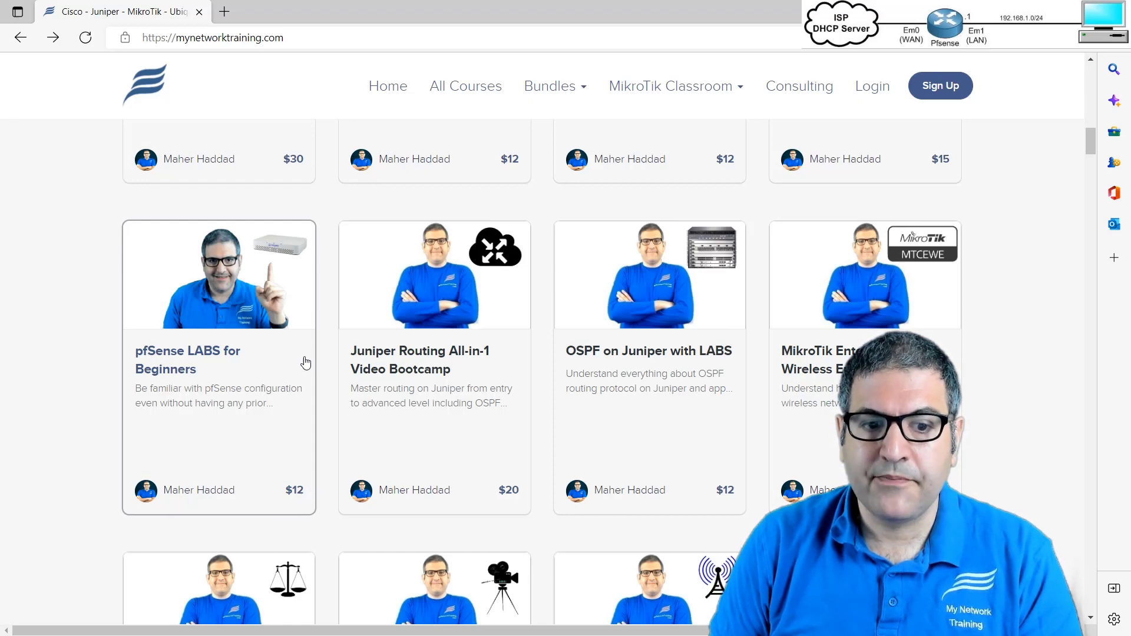
{"action": "mouse_move", "coordinate": [1028, 331]}
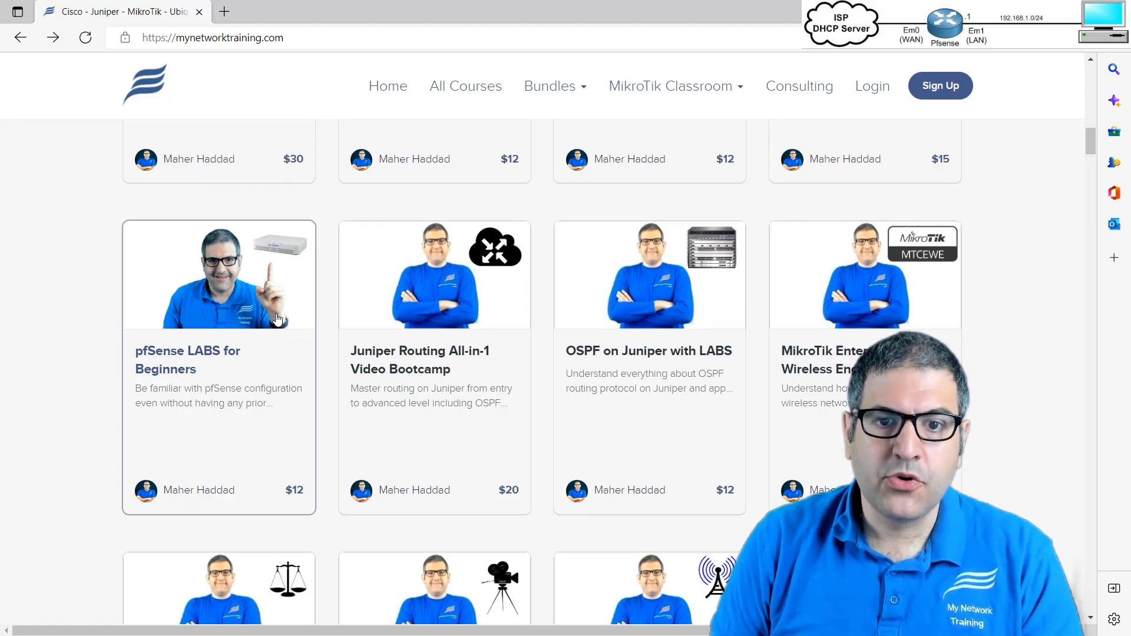
{"action": "scroll", "scroll_direction": "up", "scroll_amount": 3}
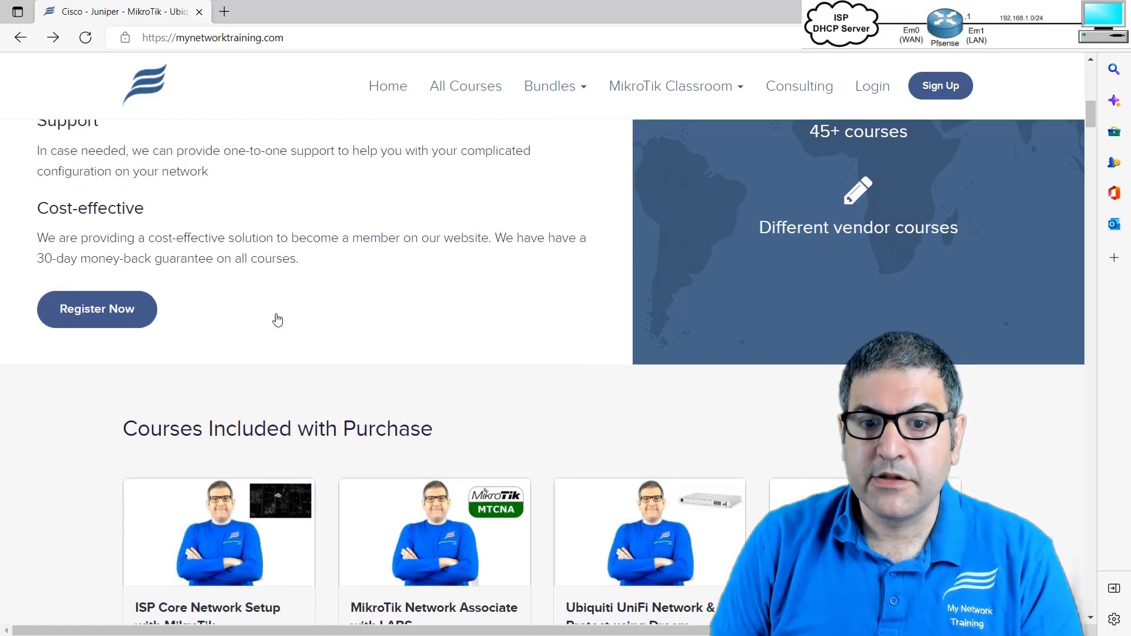
- Scroll to the top and choose MikroTik Bundle from the Bundles menu
{"action": "scroll", "scroll_direction": "up", "scroll_amount": 3}
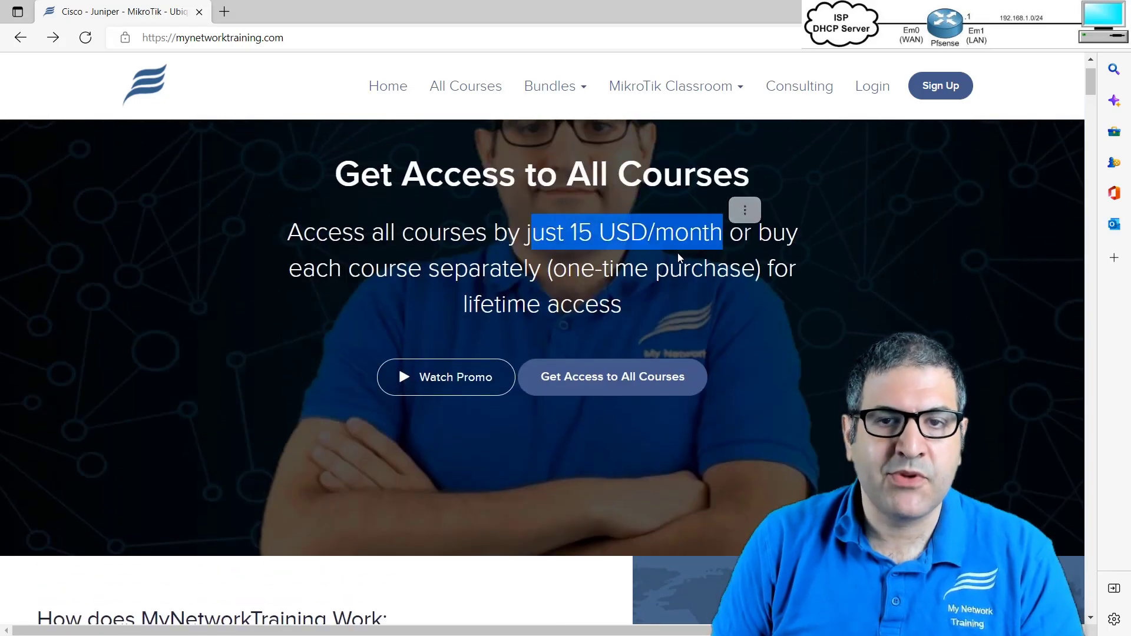
{"action": "scroll", "scroll_direction": "down", "scroll_amount": 3}
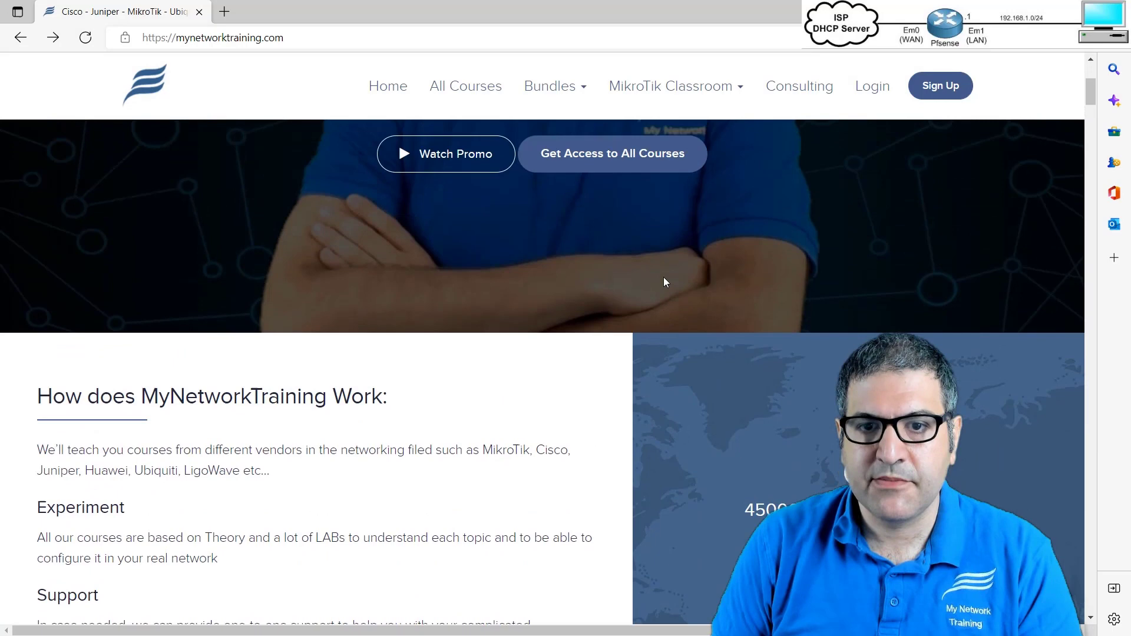
{"action": "scroll", "scroll_direction": "up", "scroll_amount": 3}
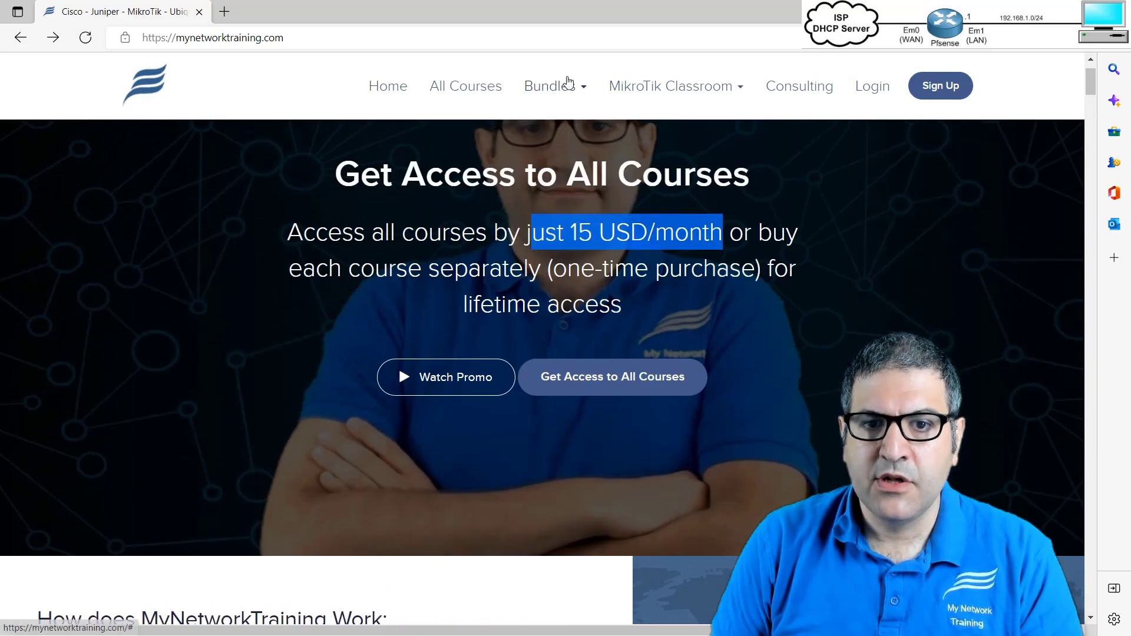
{"action": "left_click", "coordinate": [550, 86]}
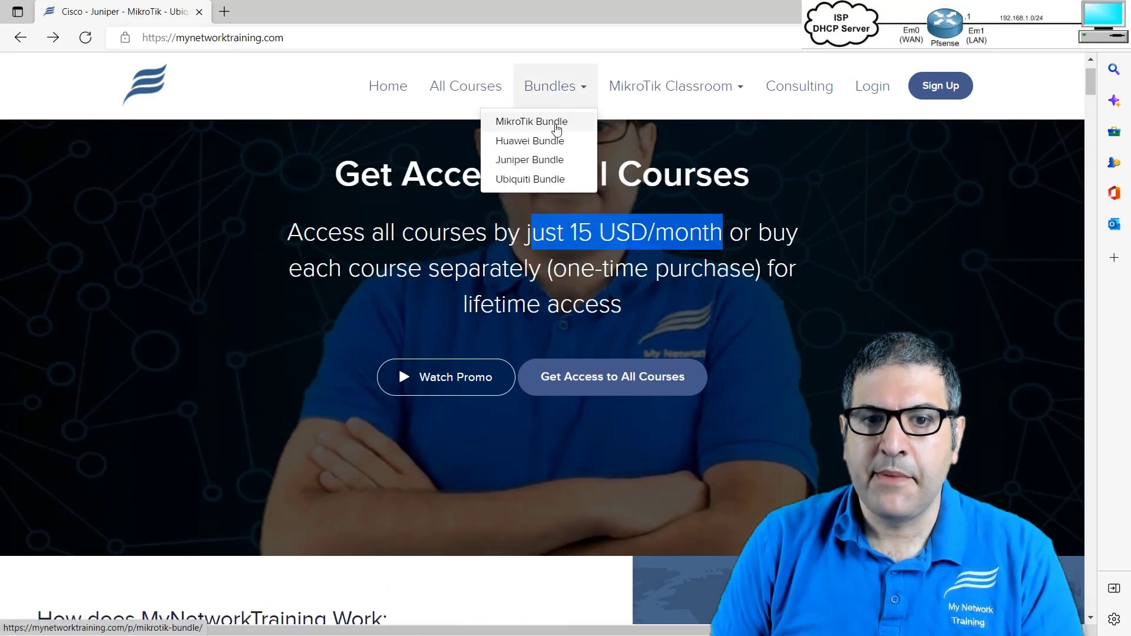
{"action": "mouse_move", "coordinate": [529, 160]}
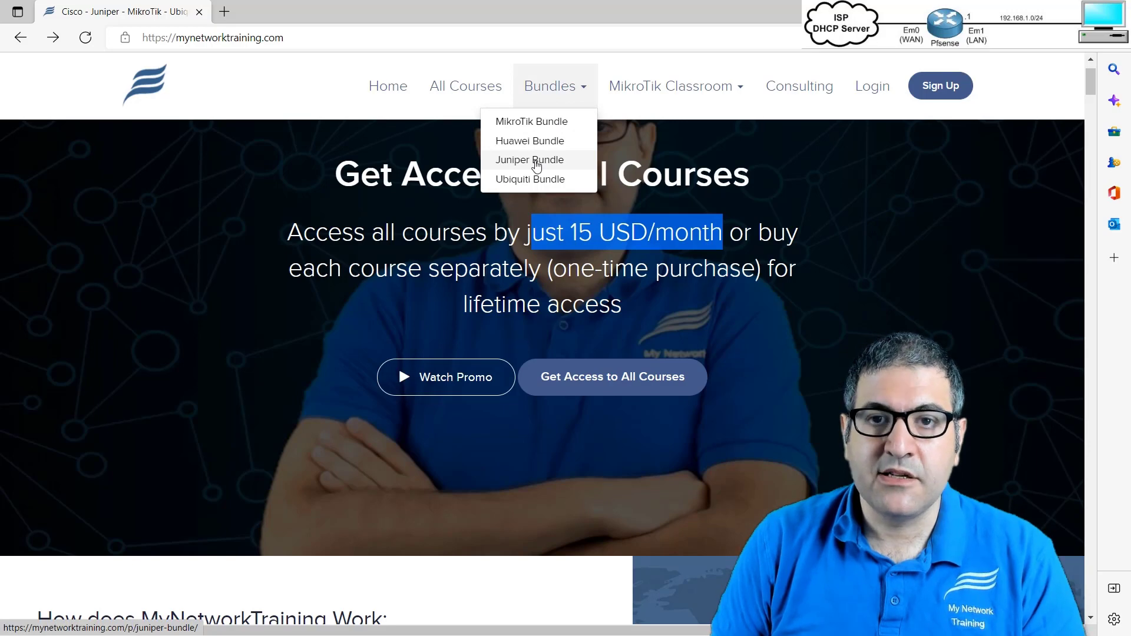
{"action": "mouse_move", "coordinate": [531, 121]}
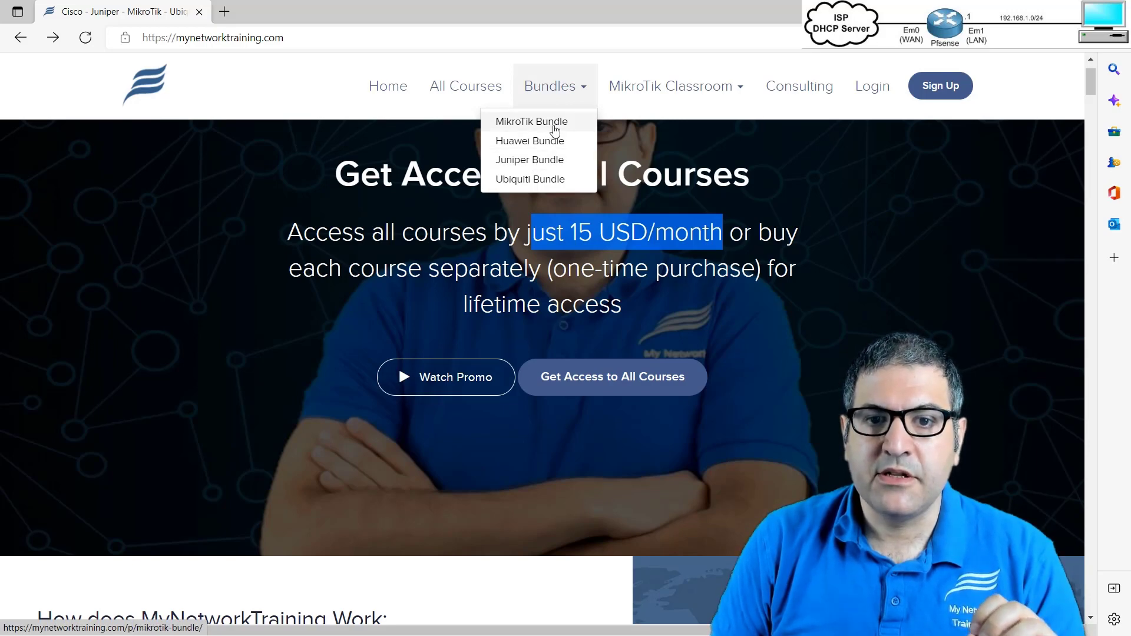
{"action": "left_click", "coordinate": [530, 121]}
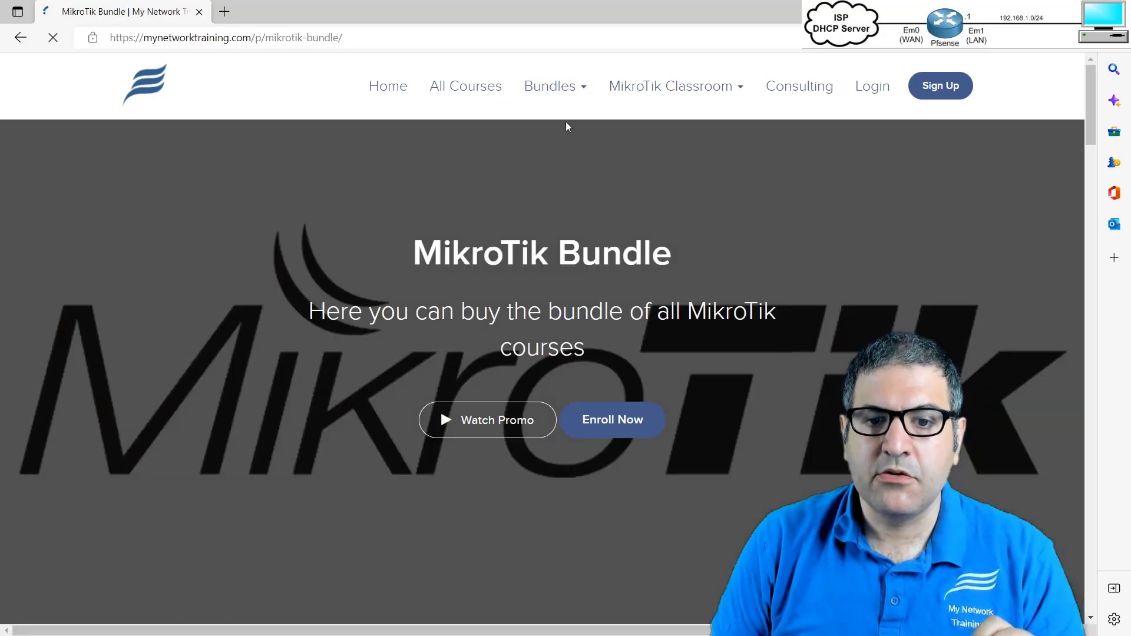
- Browse the MikroTik Bundle pricing and courses, then open the Consulting page
{"action": "scroll", "scroll_direction": "down", "scroll_amount": 3}
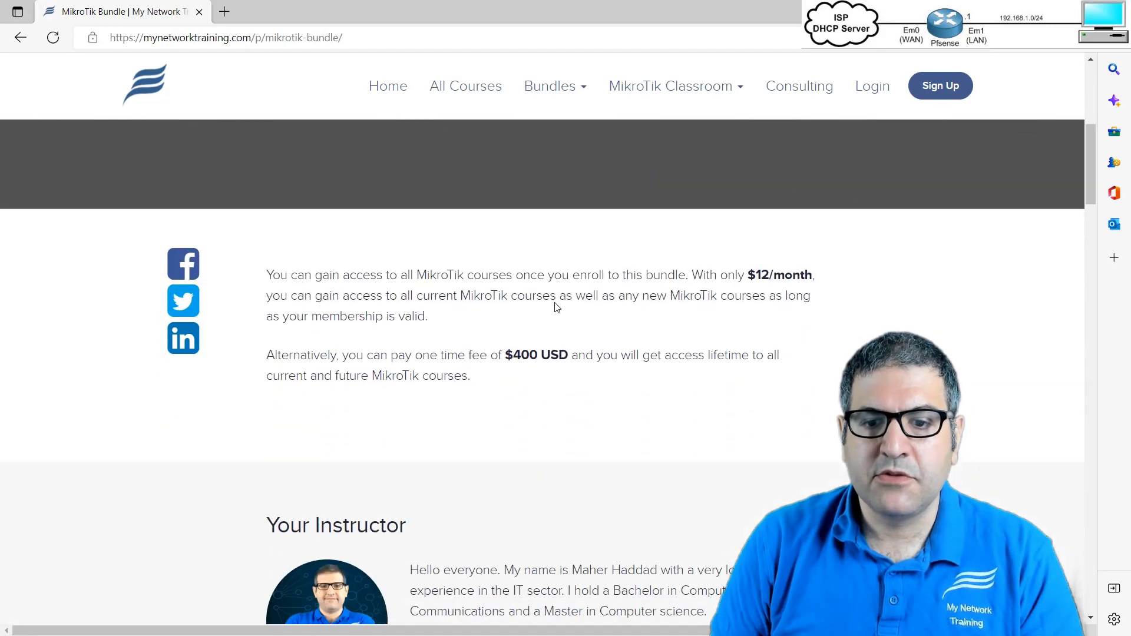
{"action": "scroll", "scroll_direction": "down", "scroll_amount": 3}
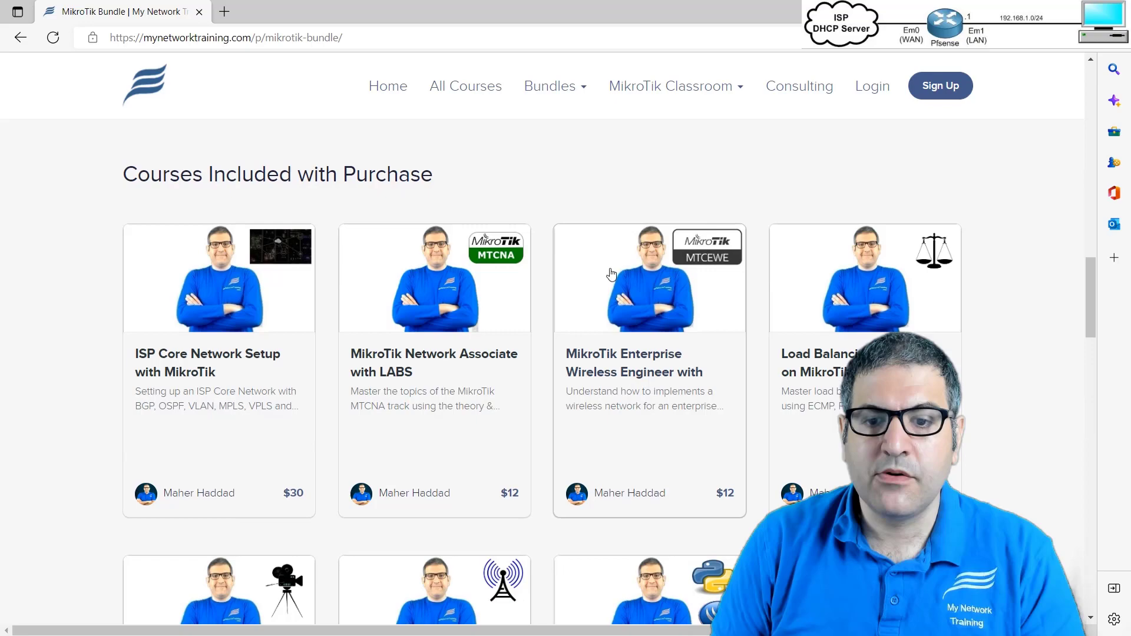
{"action": "scroll", "scroll_direction": "up", "scroll_amount": 3}
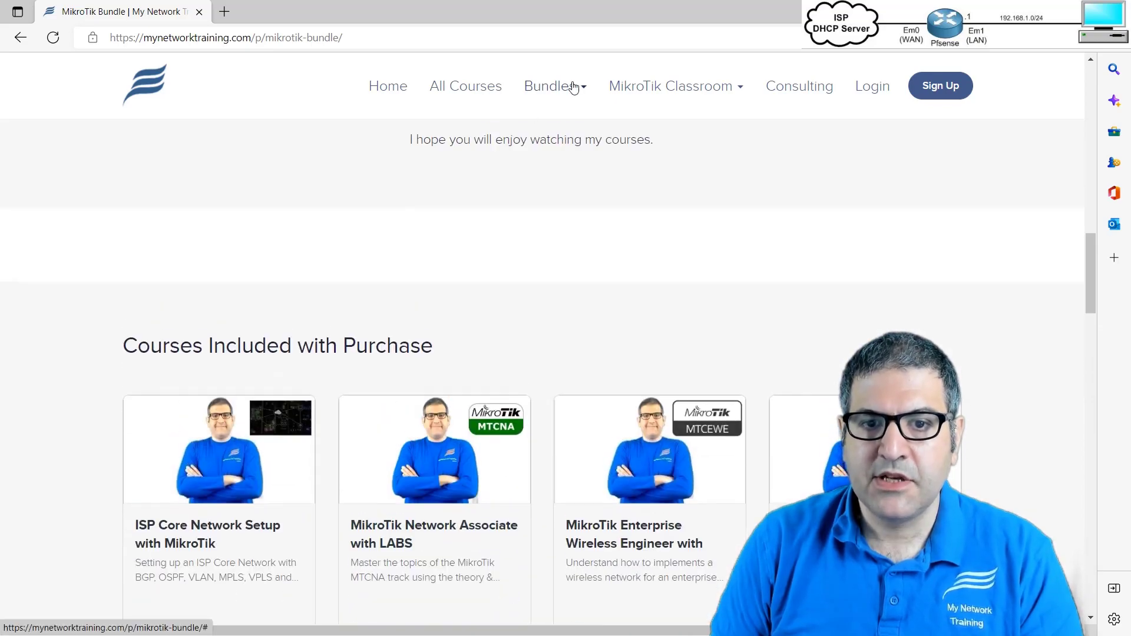
{"action": "left_click", "coordinate": [550, 86]}
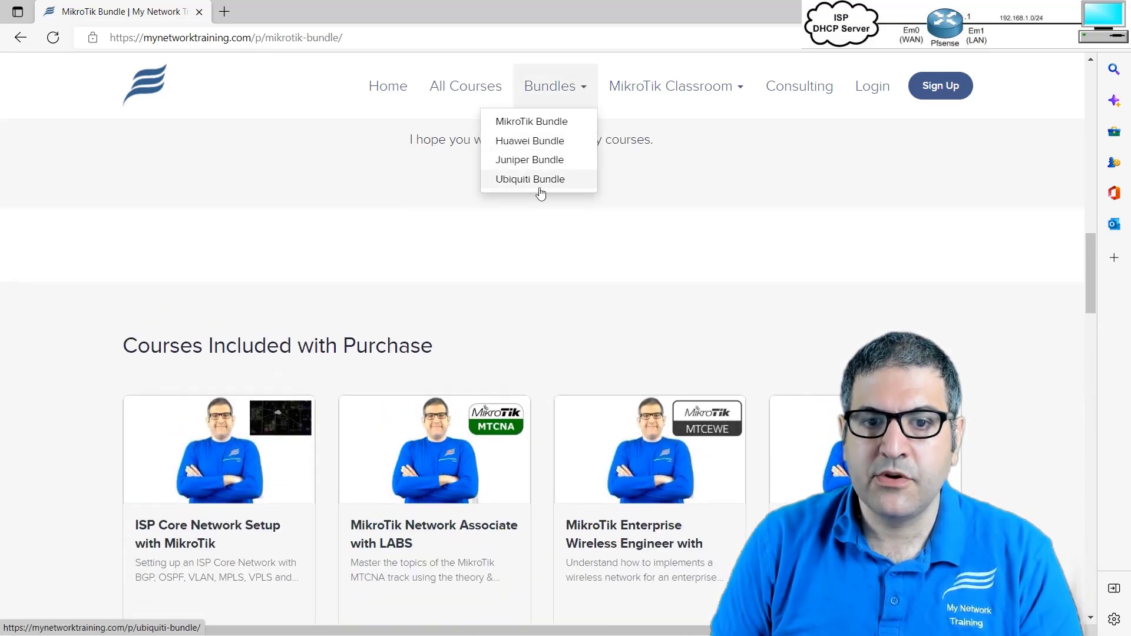
{"action": "mouse_move", "coordinate": [685, 232]}
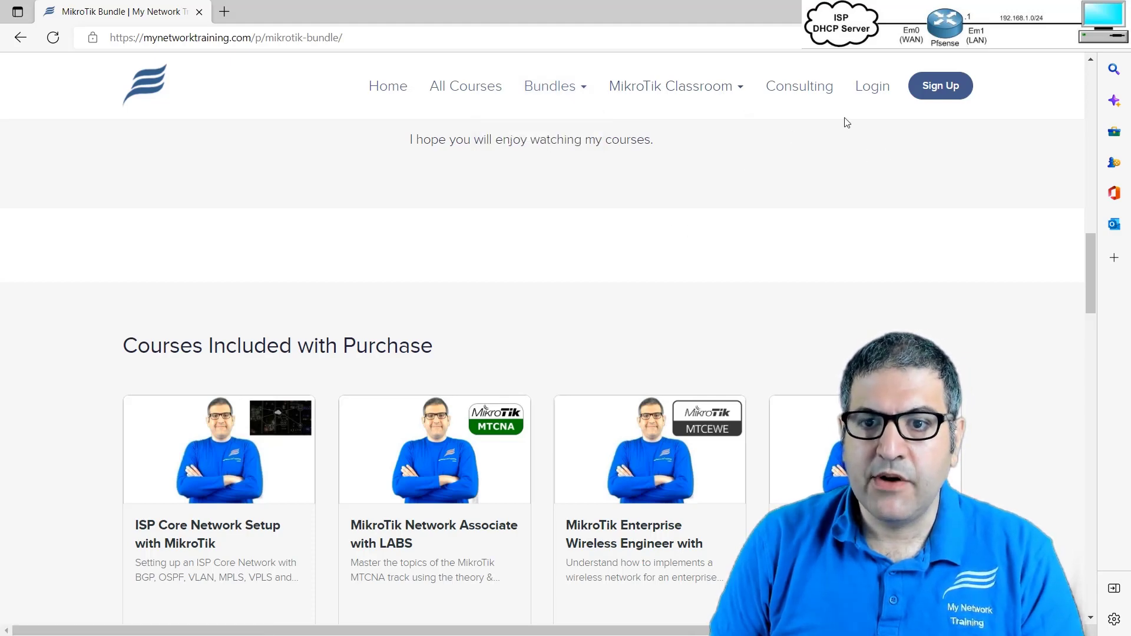
{"action": "mouse_move", "coordinate": [799, 90]}
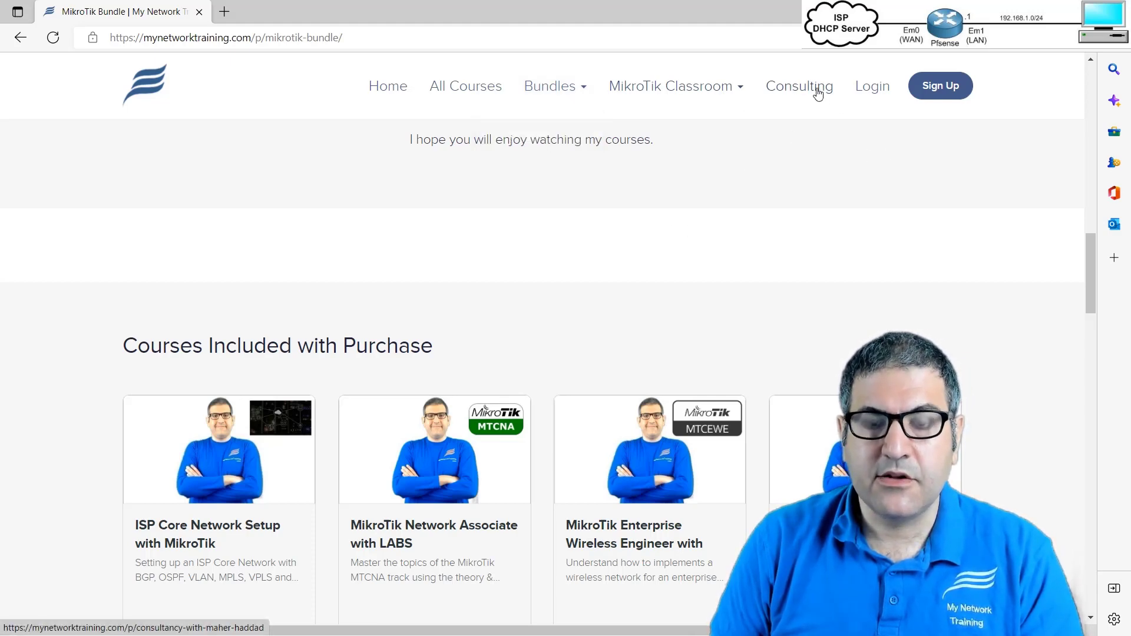
{"action": "left_click", "coordinate": [799, 86]}
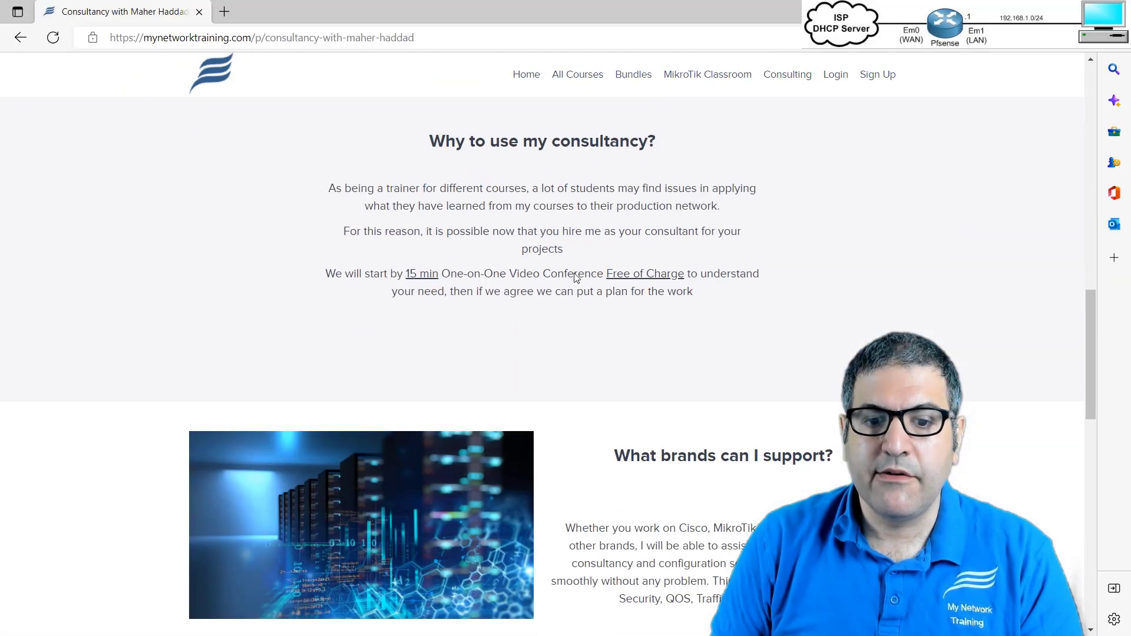
{"action": "scroll", "scroll_direction": "down", "scroll_amount": 3}
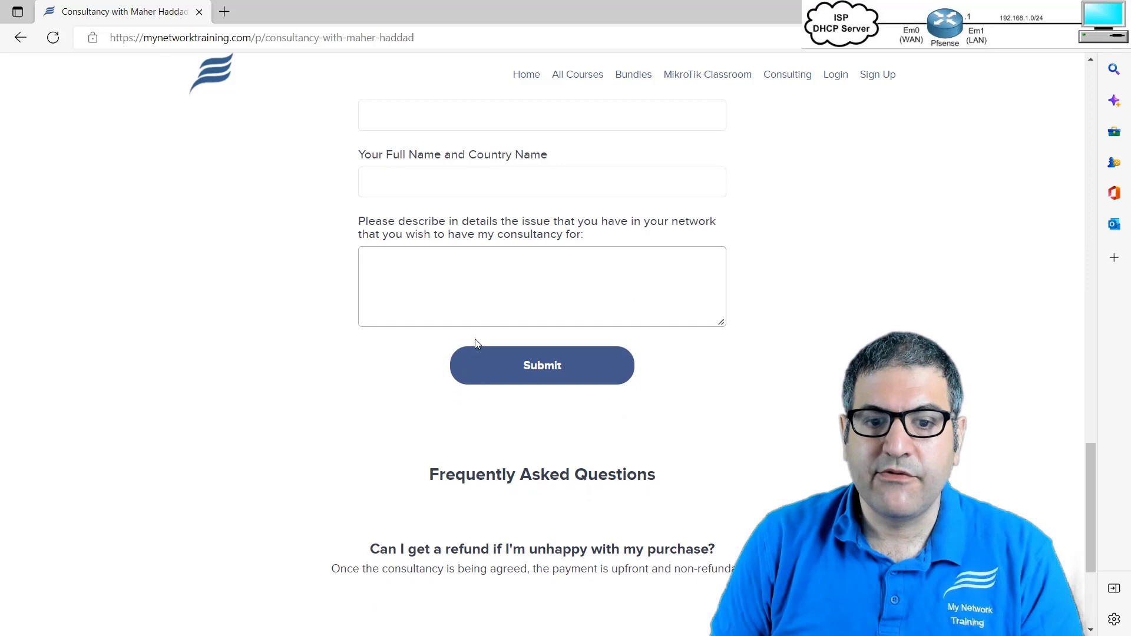
{"action": "scroll", "scroll_direction": "up", "scroll_amount": 3}
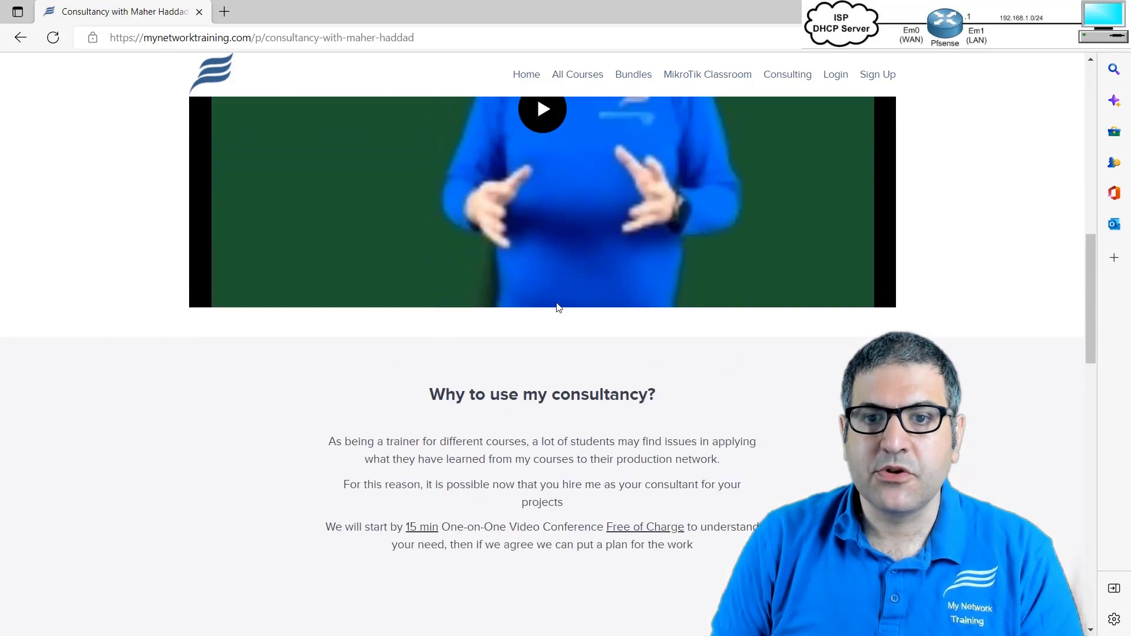
{"action": "scroll", "scroll_direction": "up", "scroll_amount": 3}
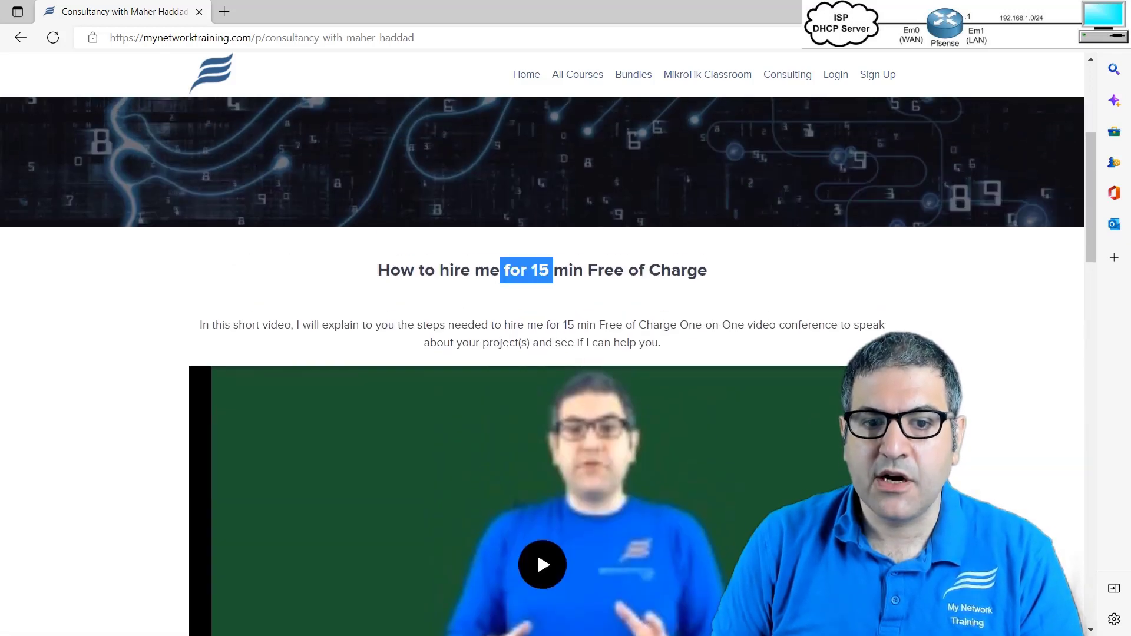
{"action": "scroll", "scroll_direction": "up", "scroll_amount": 3}
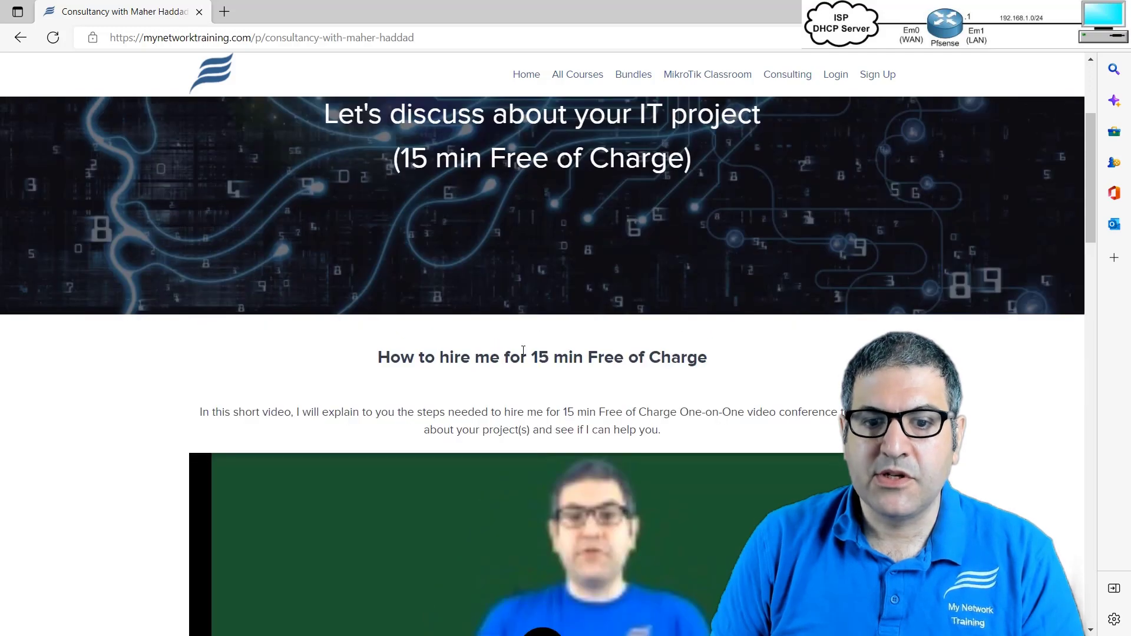